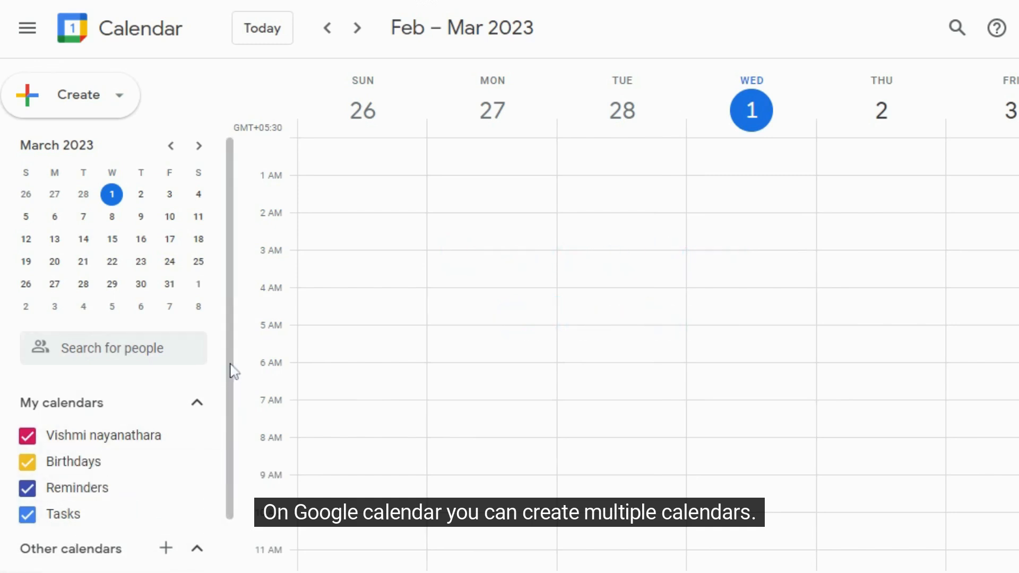
Step: Scroll the sidebar and open the add-calendar menu beside Other calendars
{"action": "scroll", "scroll_direction": "down", "scroll_amount": 3}
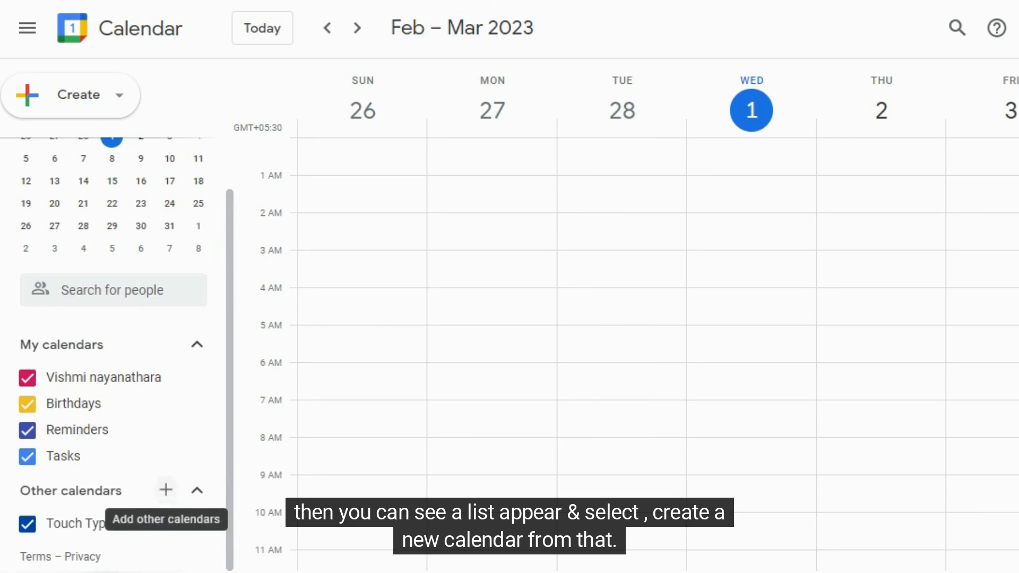
{"action": "left_click", "coordinate": [166, 489]}
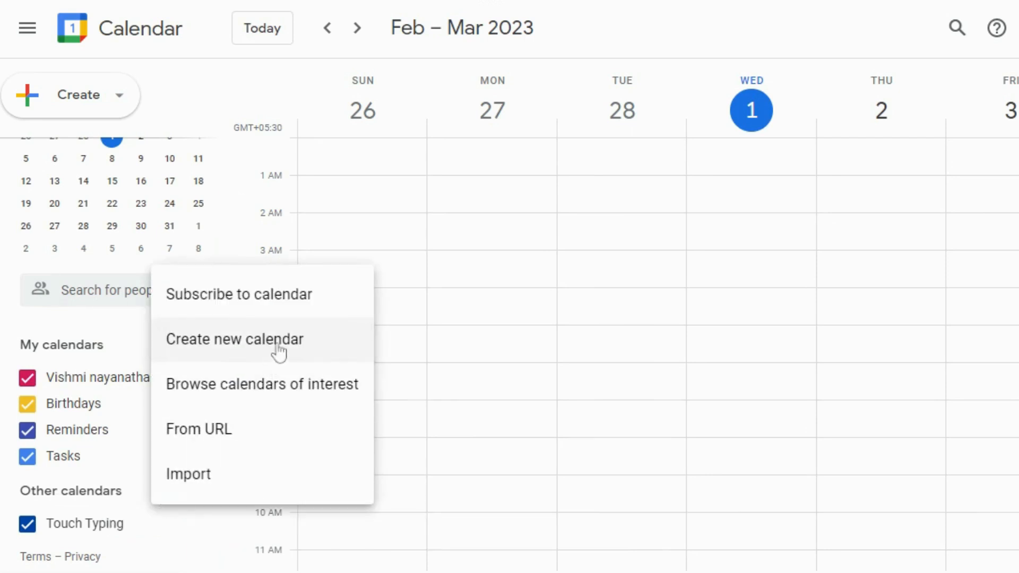
Step: Create calendar 'DigiFix Meetings', described 'Daily catchup team members', keeping Colombo time zone
{"action": "left_click", "coordinate": [234, 338]}
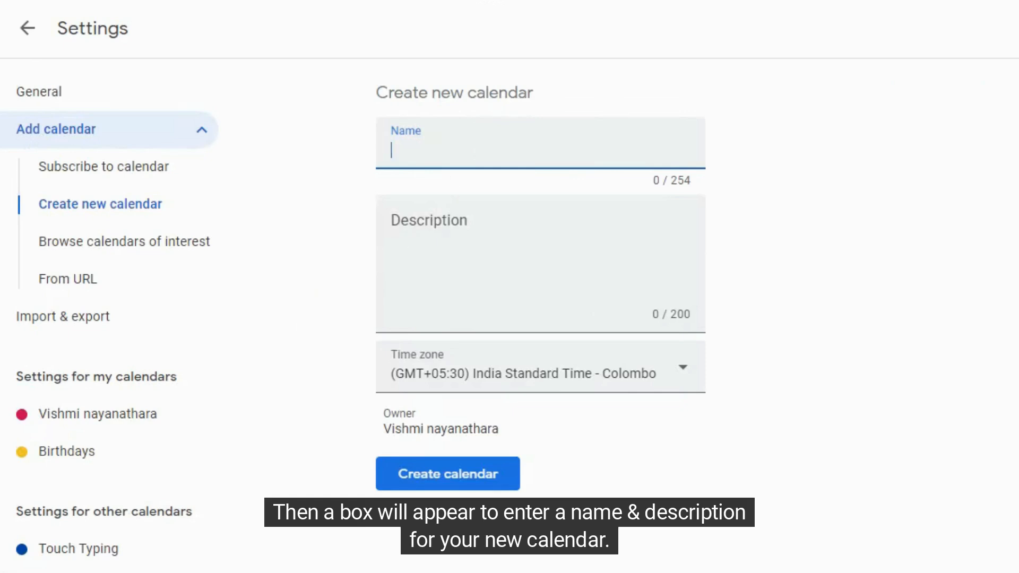
{"action": "type", "text": "d"}
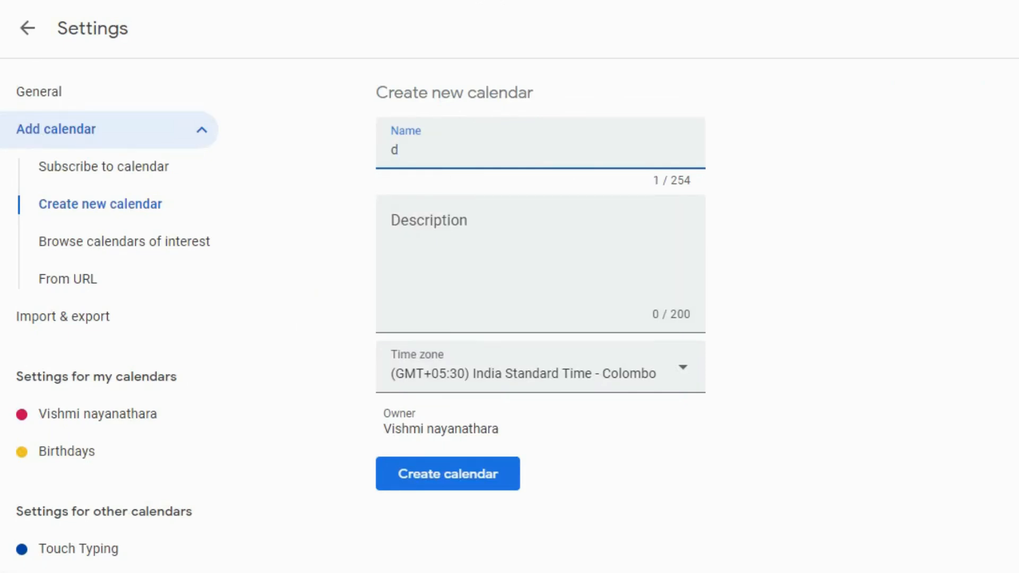
{"action": "type", "text": "Digi"}
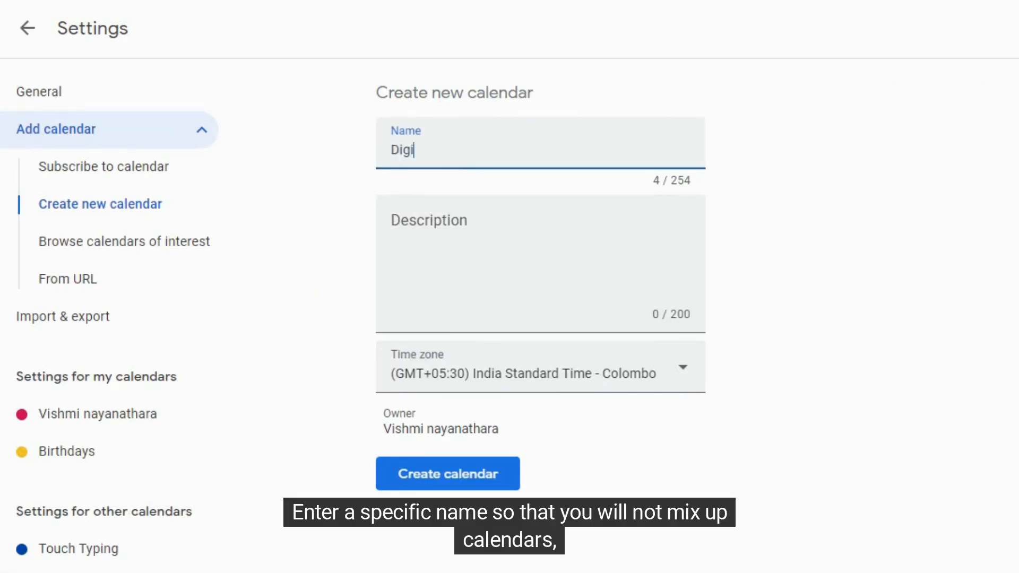
{"action": "type", "text": "Fic"}
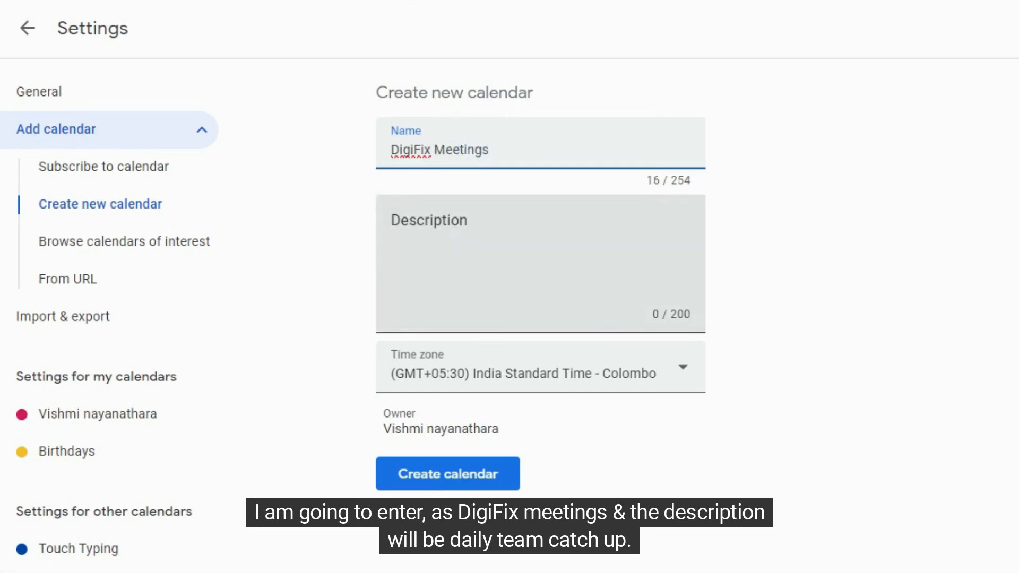
{"action": "type", "text": "Daily"}
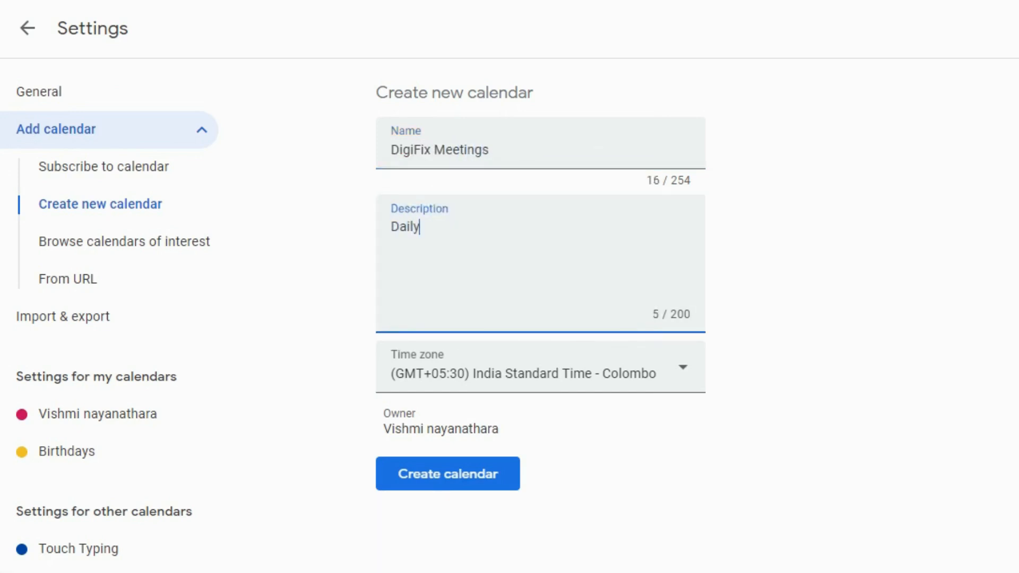
{"action": "type", "text": "cat"}
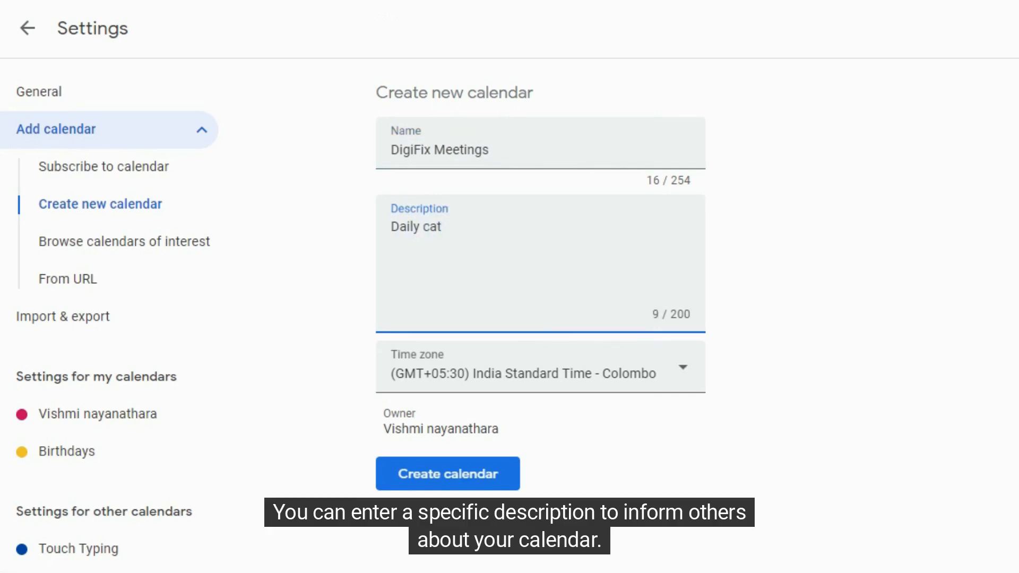
{"action": "type", "text": "chup team m"}
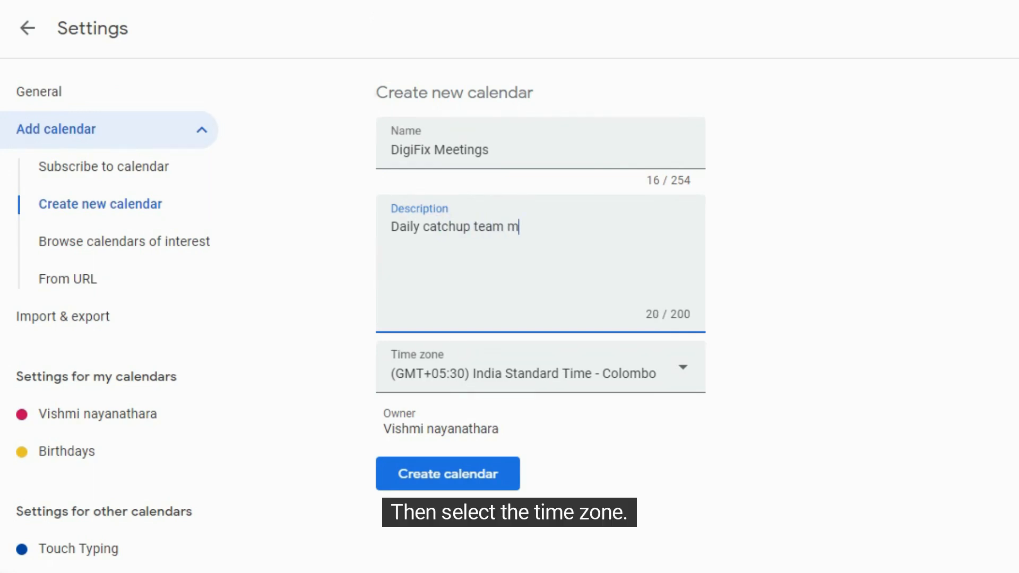
{"action": "type", "text": "embers"}
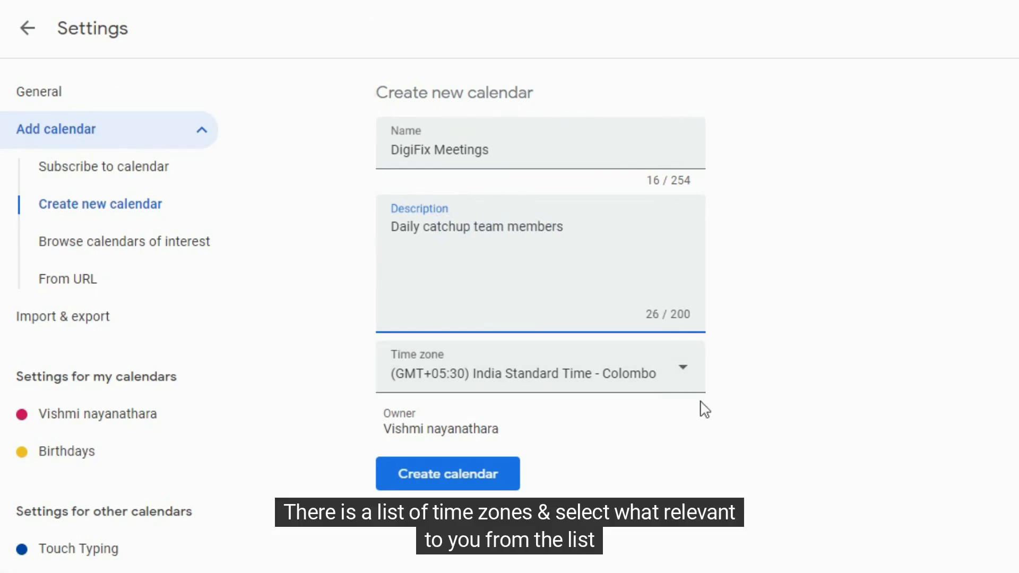
{"action": "left_click", "coordinate": [540, 366]}
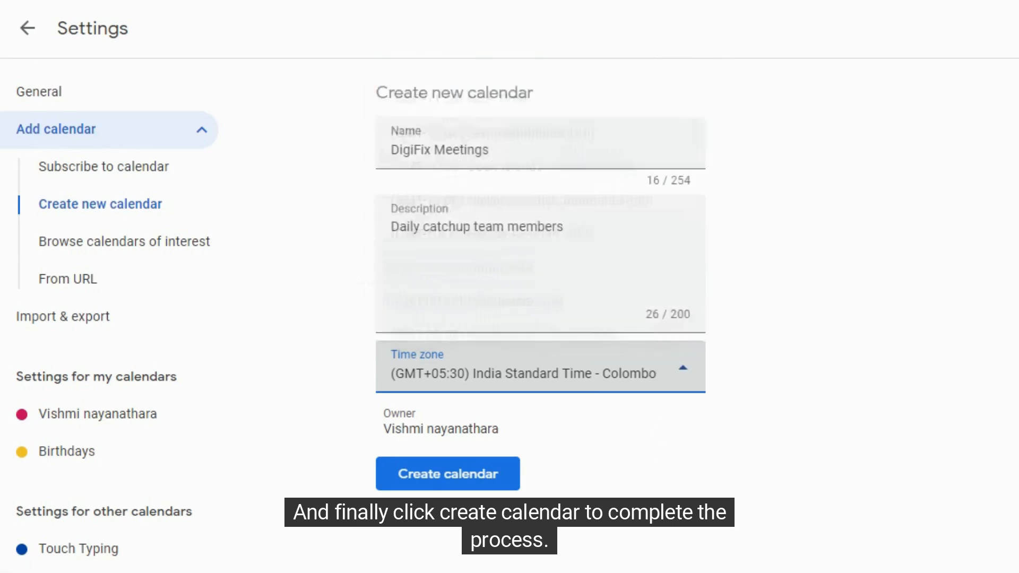
{"action": "left_click", "coordinate": [447, 473]}
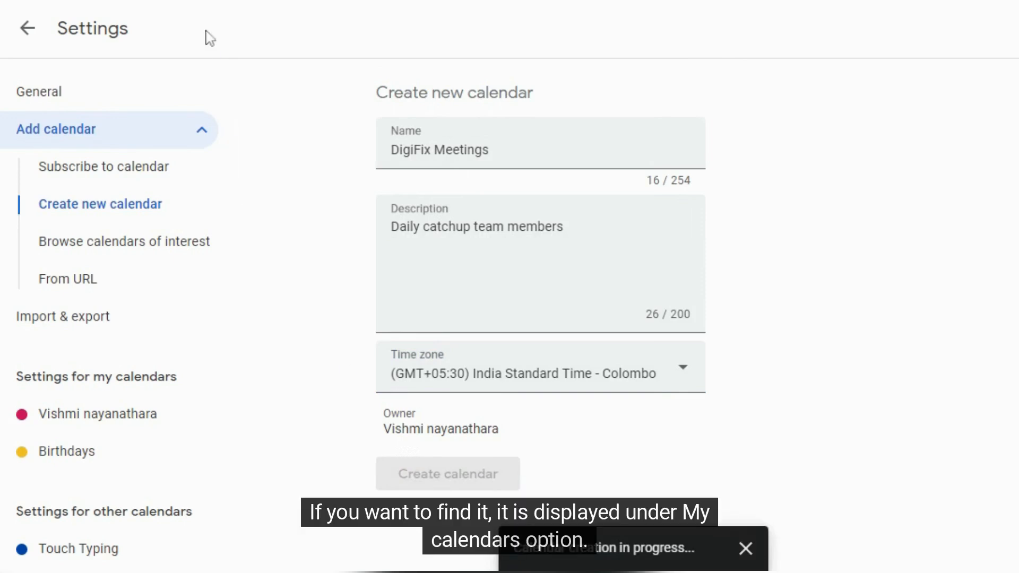
{"action": "left_click", "coordinate": [447, 473]}
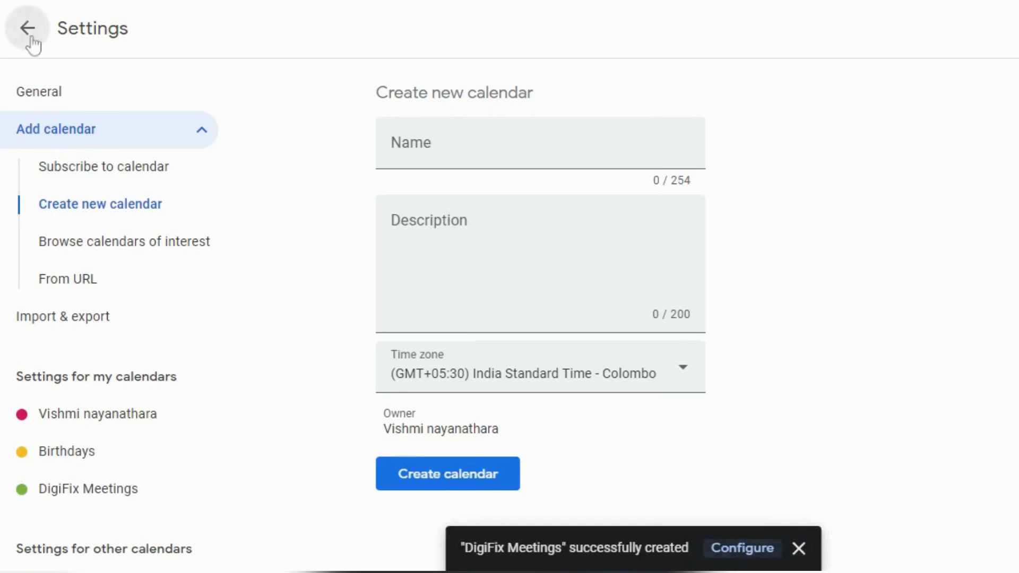
Step: Return to the main calendar view and open the DigiFix Meetings options menu
{"action": "left_click", "coordinate": [26, 28]}
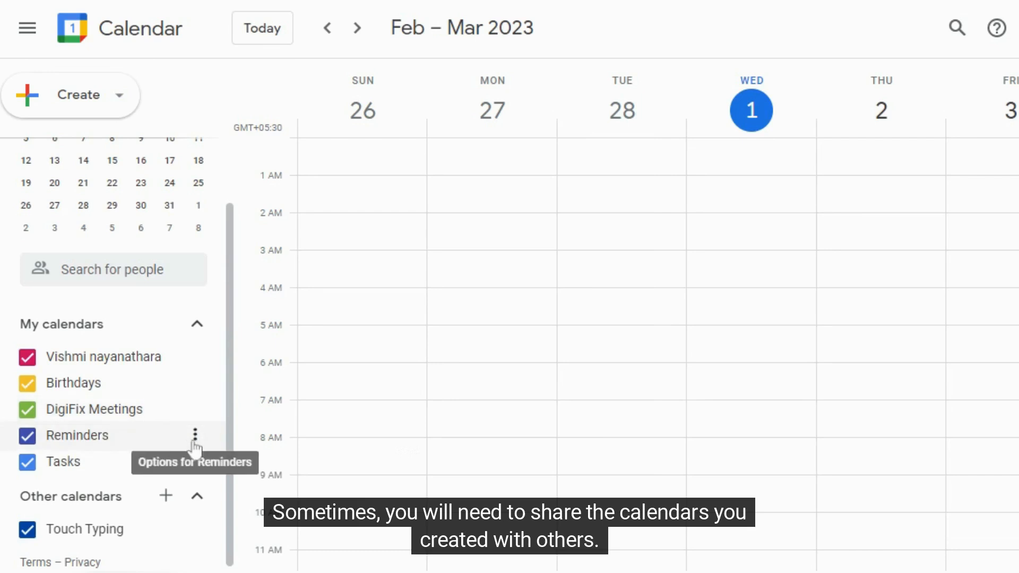
{"action": "mouse_move", "coordinate": [236, 379]}
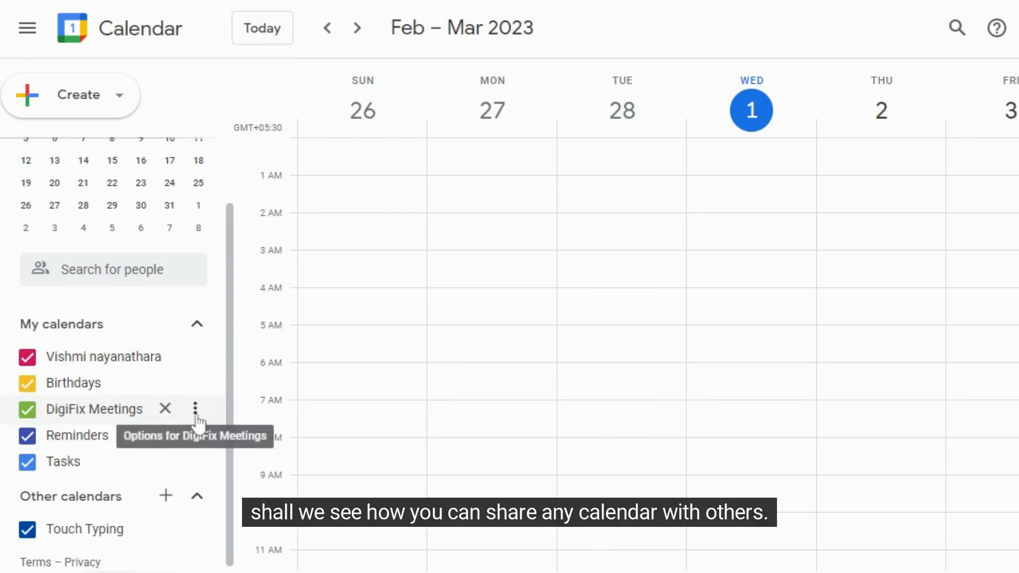
{"action": "left_click", "coordinate": [196, 409]}
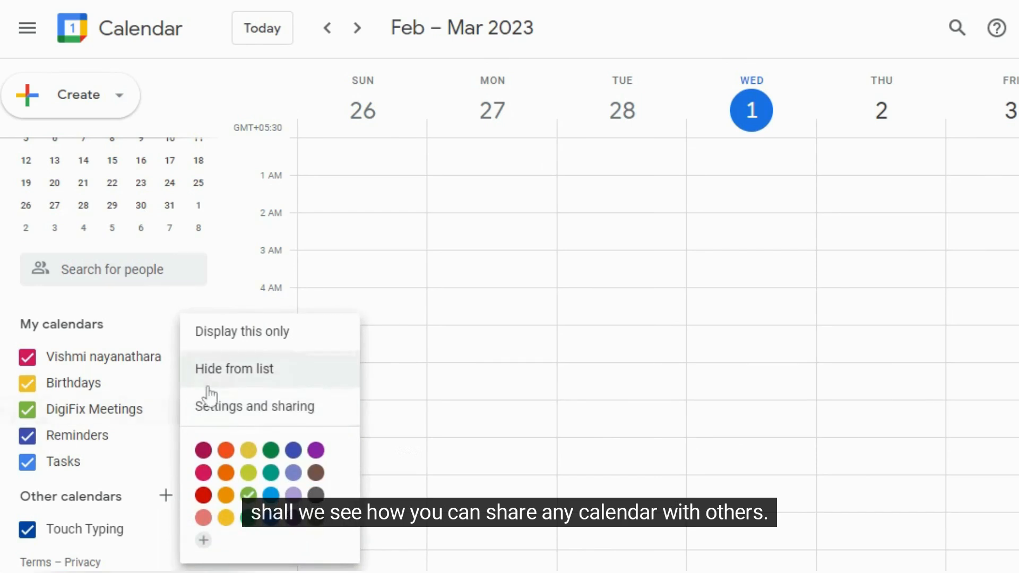
{"action": "mouse_move", "coordinate": [243, 422]}
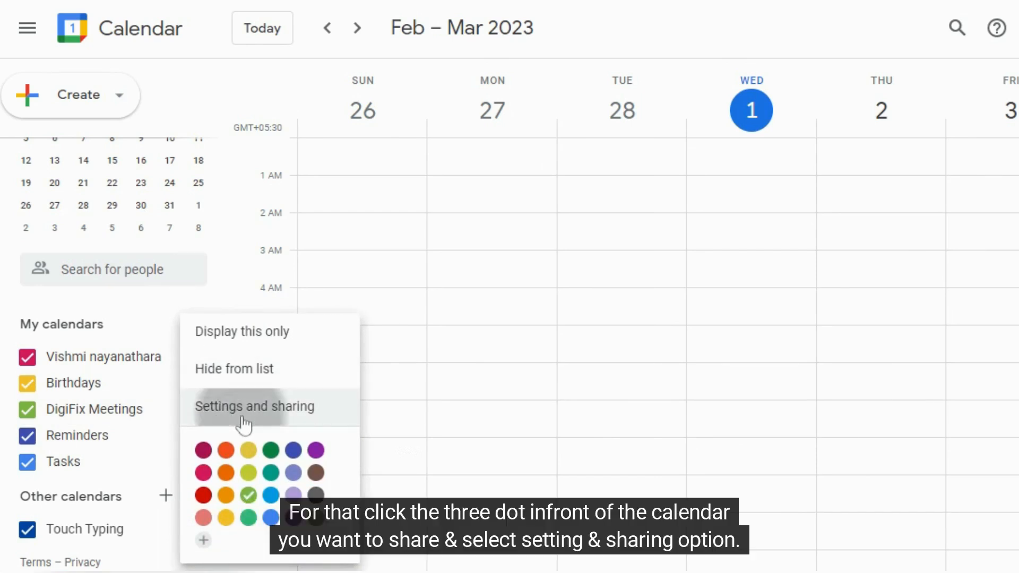
Step: In DigiFix Meetings settings, tick 'Make available to public' but cancel the warning
{"action": "left_click", "coordinate": [254, 406]}
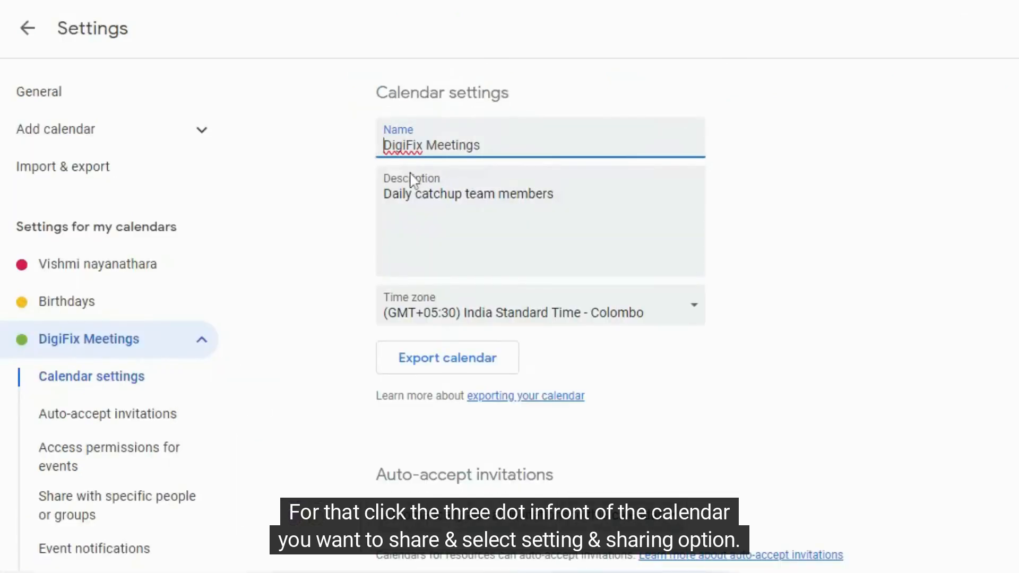
{"action": "mouse_move", "coordinate": [562, 123]}
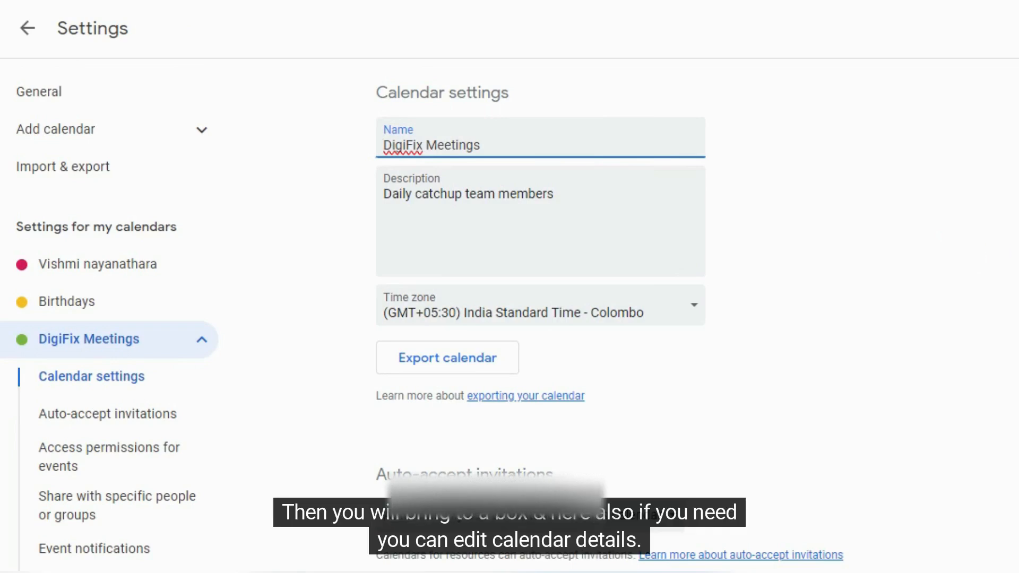
{"action": "scroll", "scroll_direction": "down", "scroll_amount": 3}
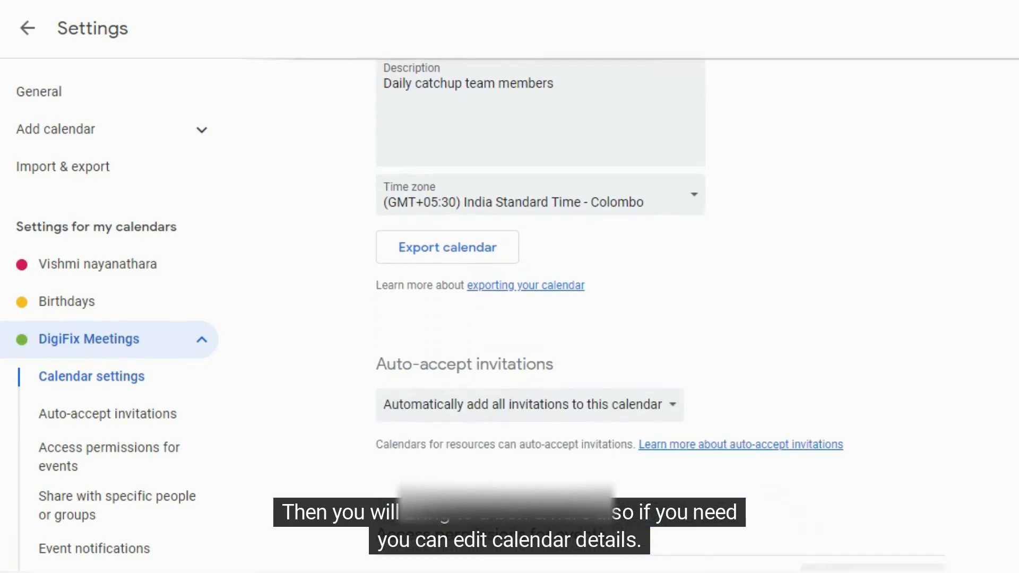
{"action": "scroll", "scroll_direction": "down", "scroll_amount": 3}
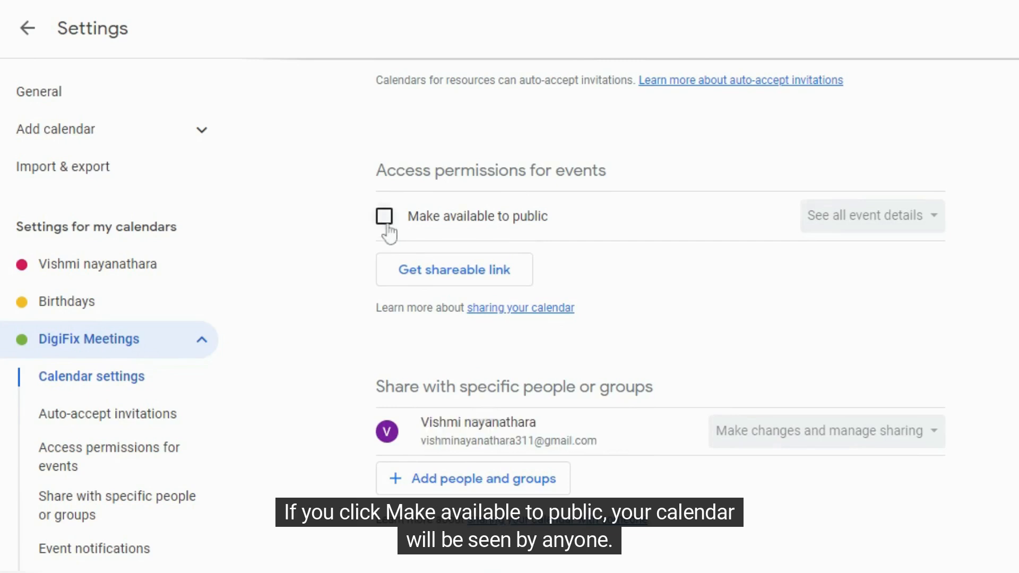
{"action": "mouse_move", "coordinate": [463, 238]}
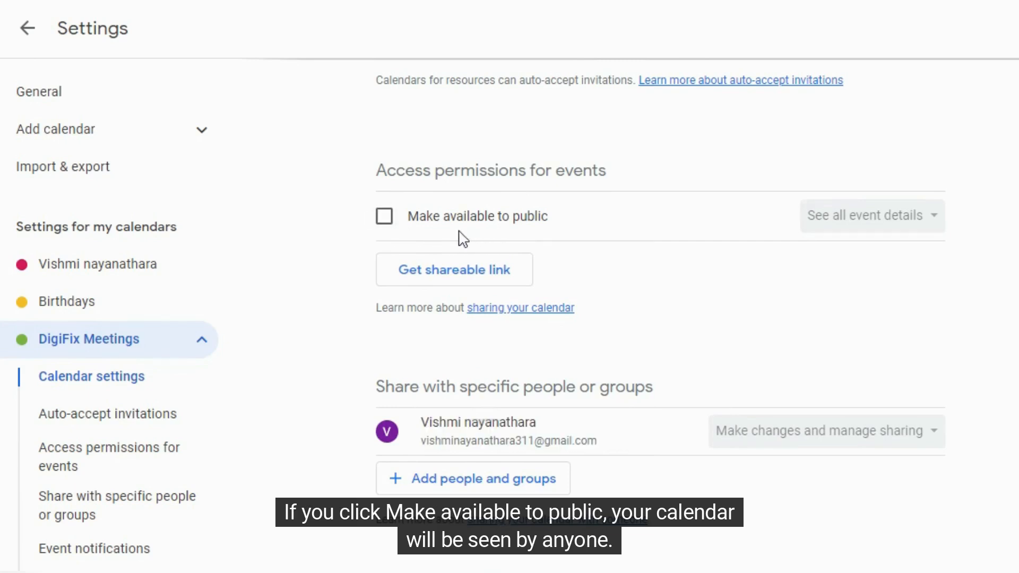
{"action": "left_click", "coordinate": [384, 216]}
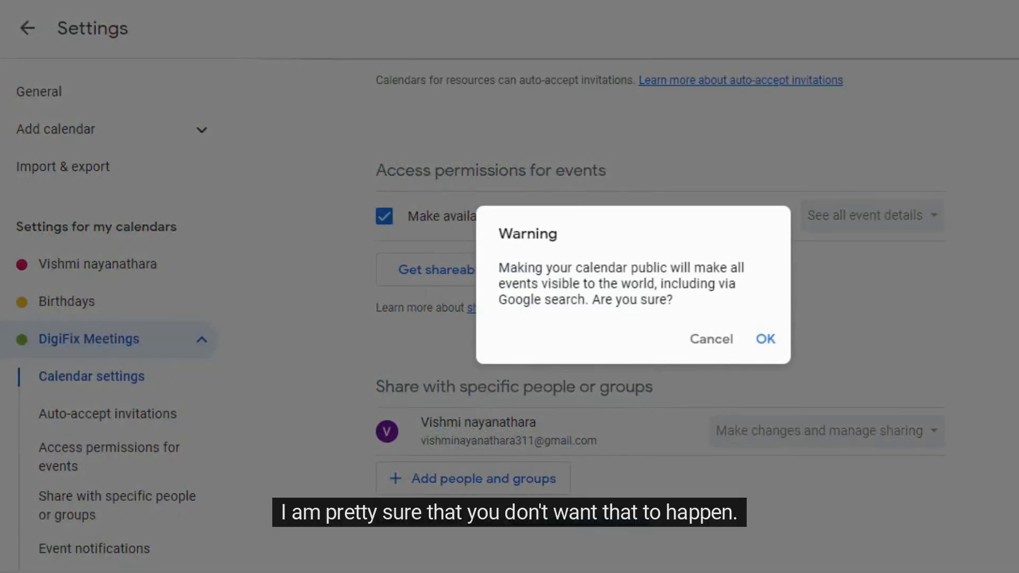
{"action": "mouse_move", "coordinate": [636, 326]}
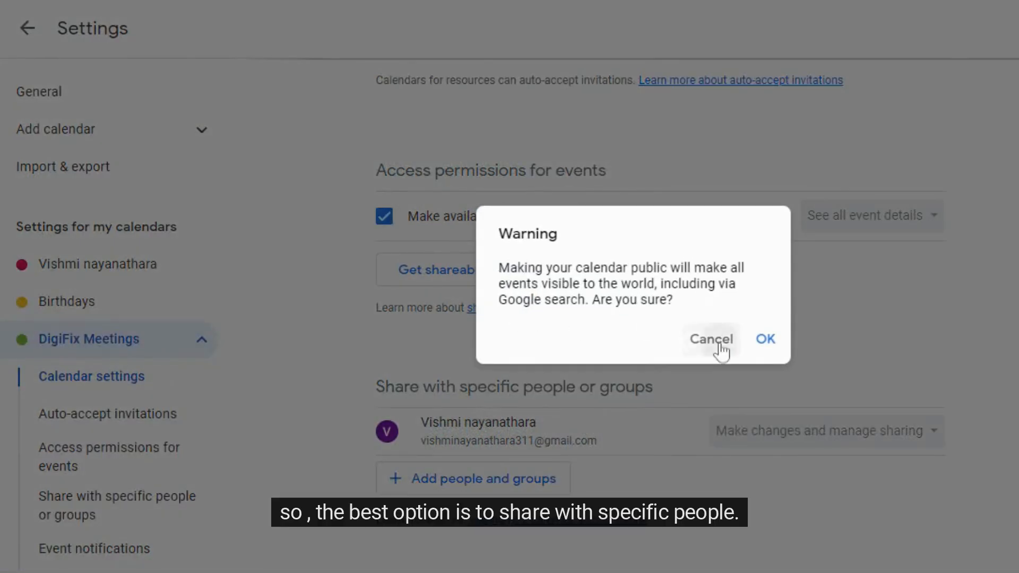
{"action": "left_click", "coordinate": [710, 339]}
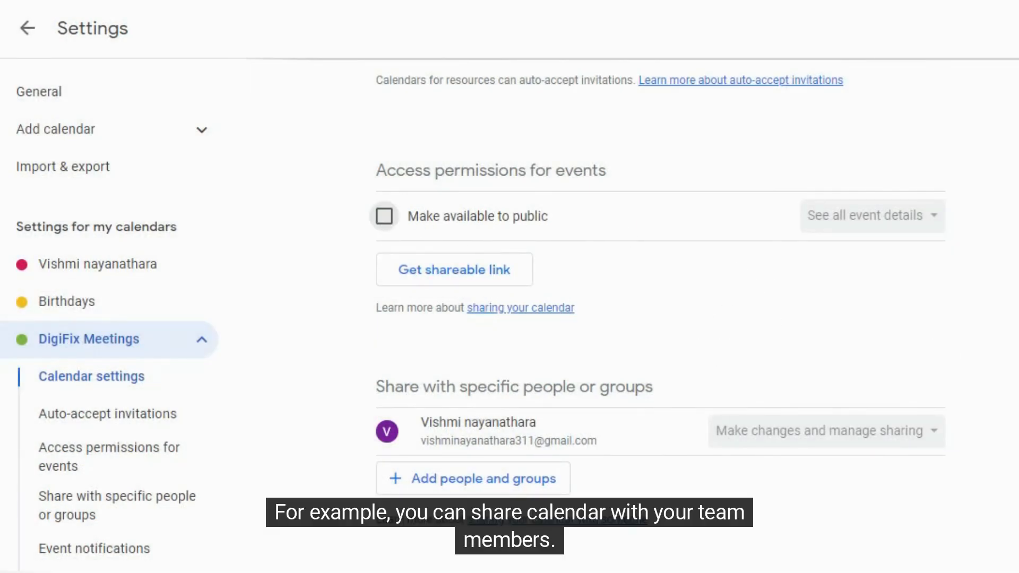
Step: Review DigiFix Meetings sharing permissions, dismiss adding people, and leave Settings
{"action": "scroll", "scroll_direction": "down", "scroll_amount": 3}
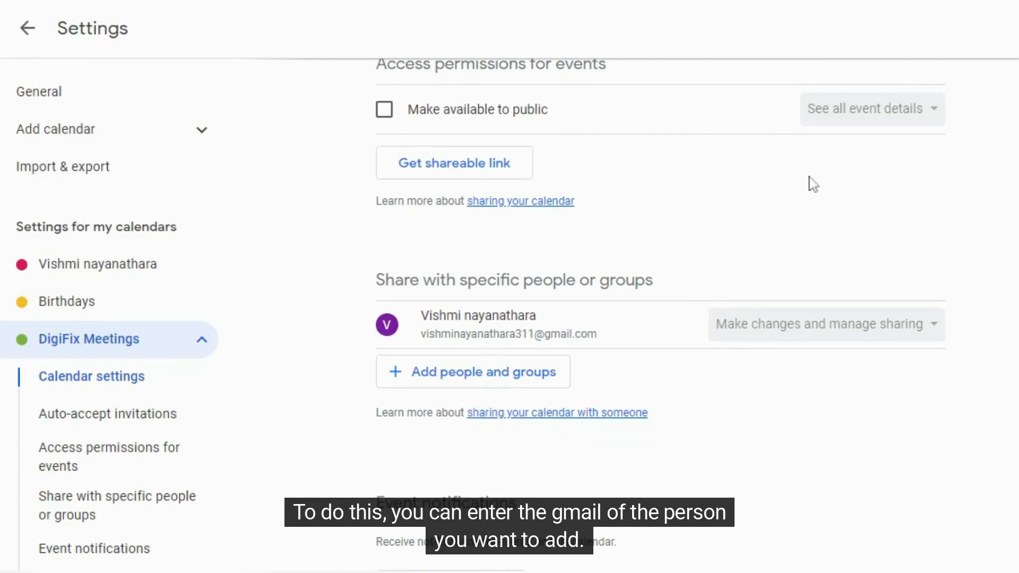
{"action": "mouse_move", "coordinate": [764, 188]}
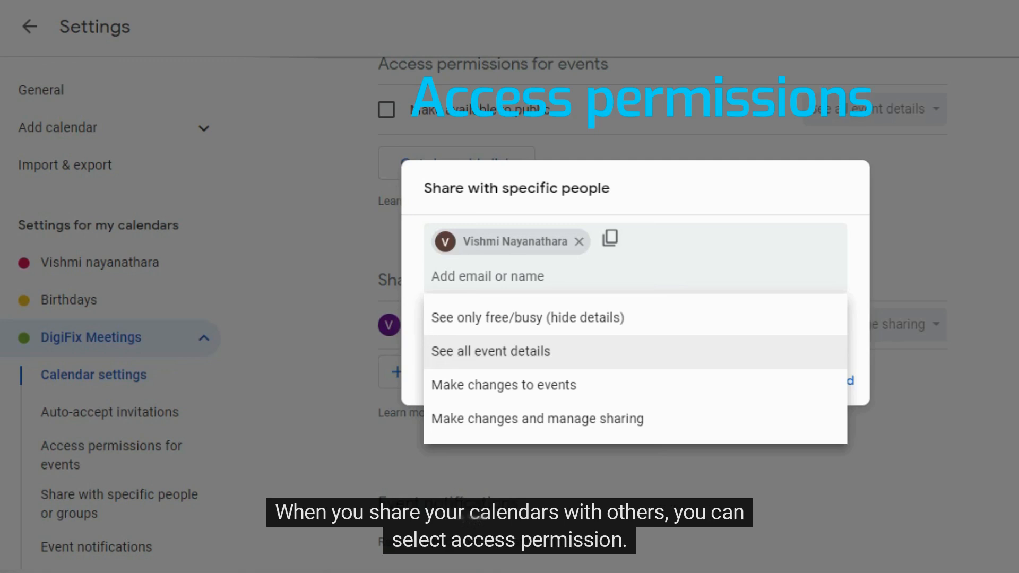
{"action": "mouse_move", "coordinate": [625, 258]}
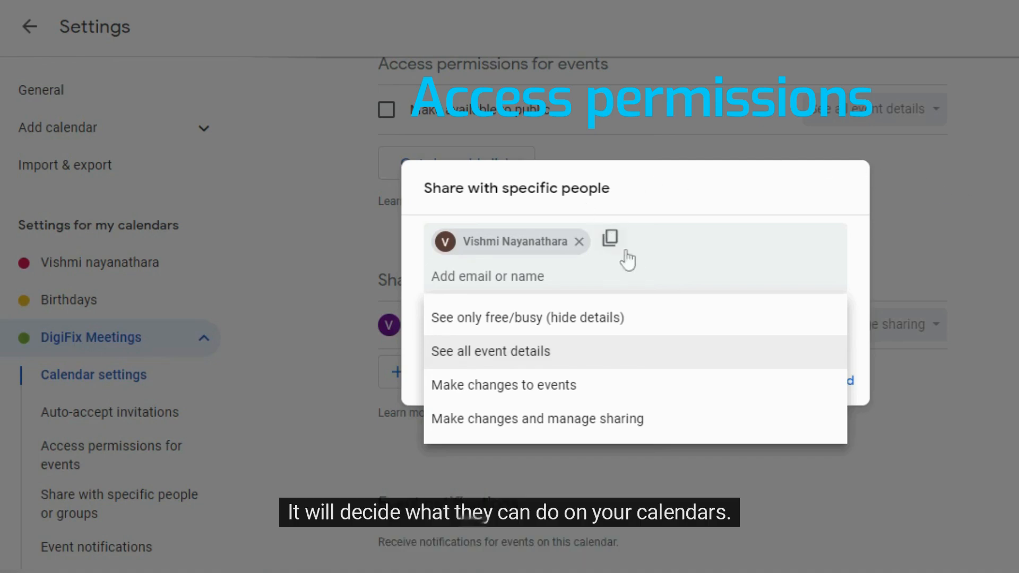
{"action": "mouse_move", "coordinate": [616, 268]}
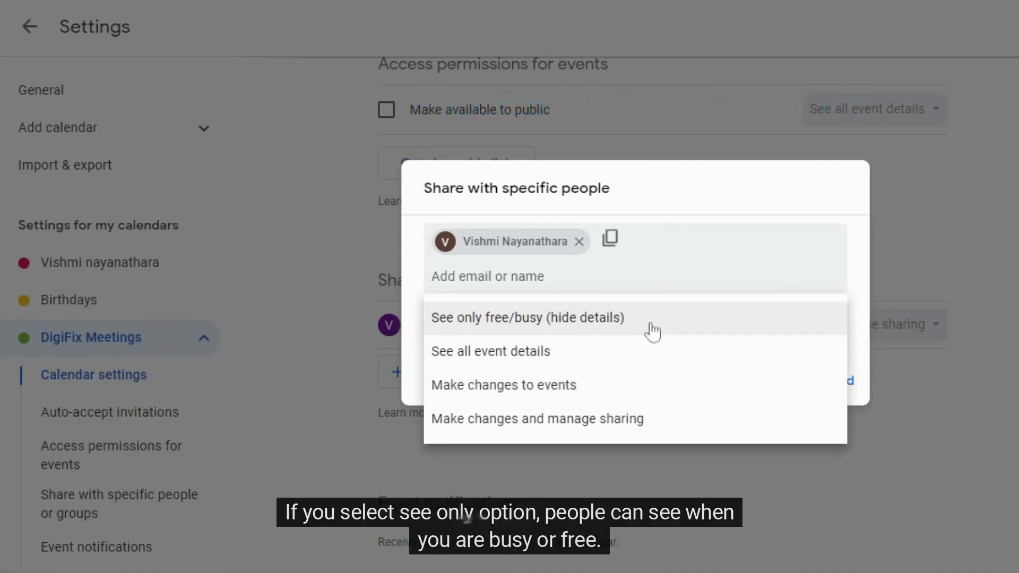
{"action": "mouse_move", "coordinate": [673, 328]}
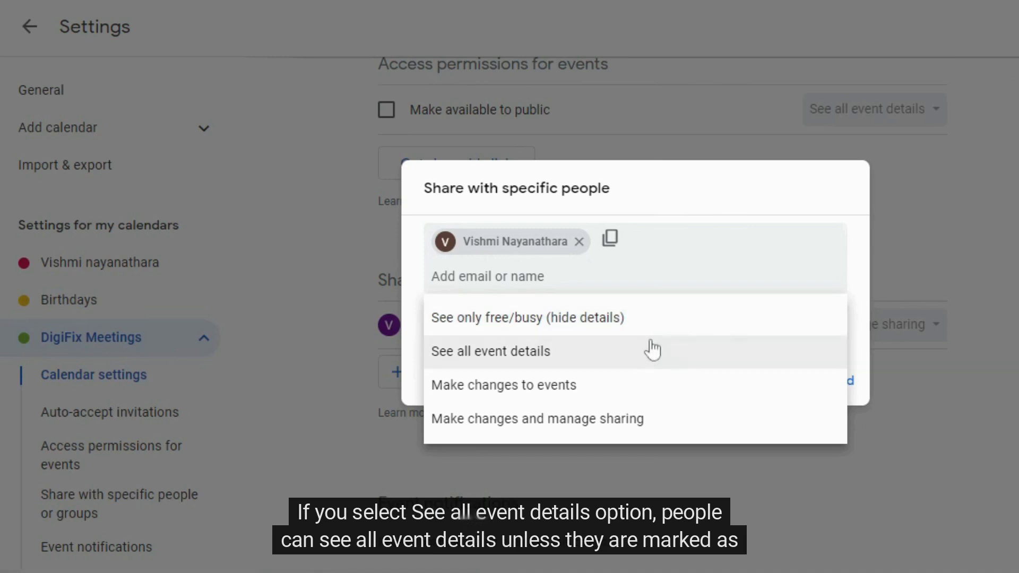
{"action": "mouse_move", "coordinate": [640, 359]}
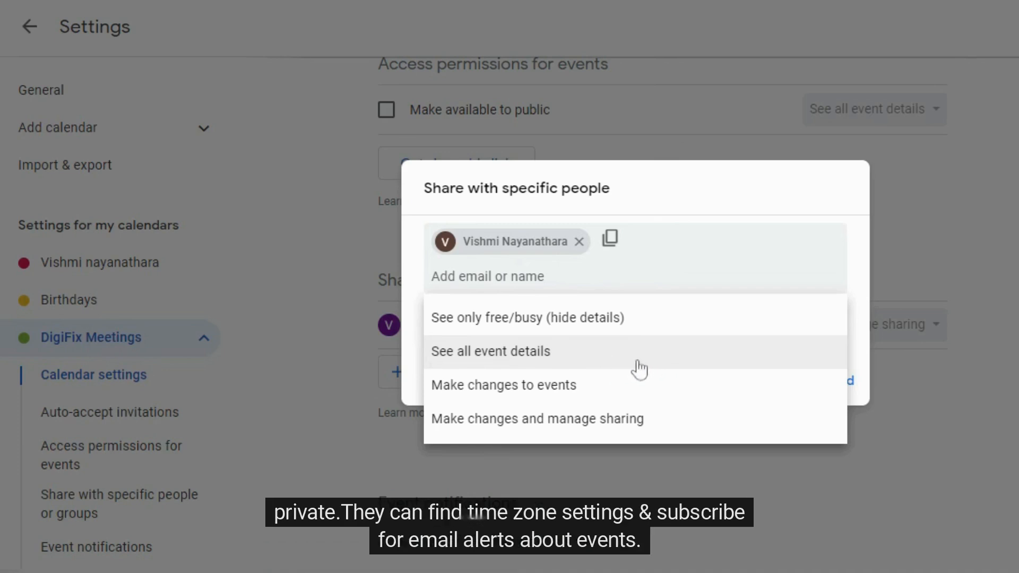
{"action": "mouse_move", "coordinate": [648, 367]}
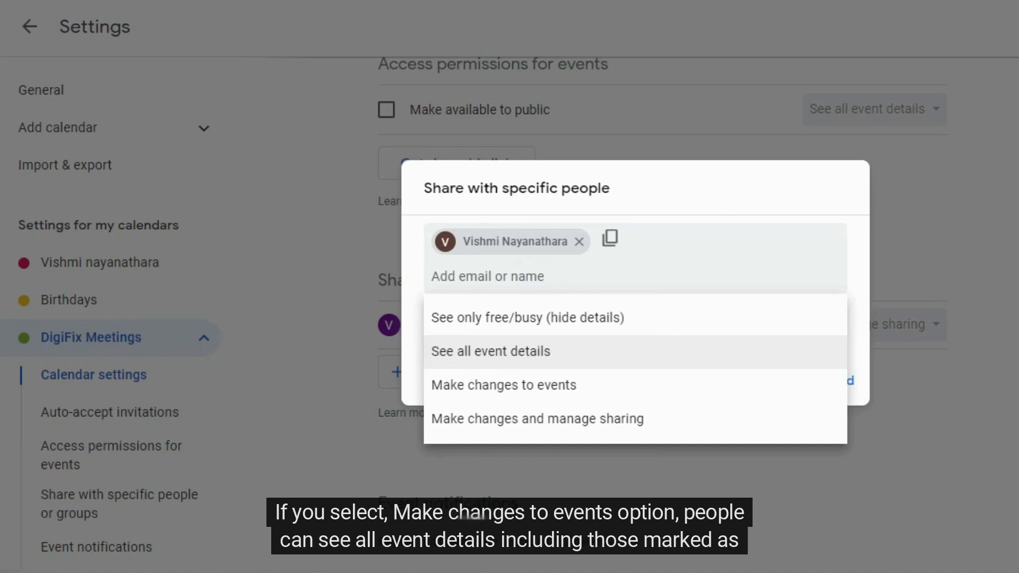
{"action": "mouse_move", "coordinate": [605, 401]}
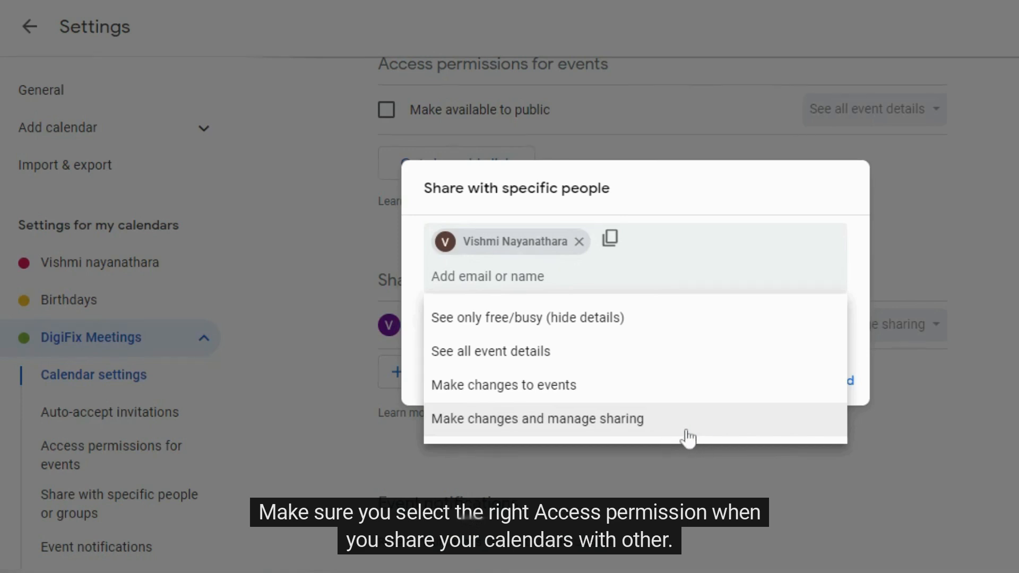
{"action": "mouse_move", "coordinate": [677, 428]}
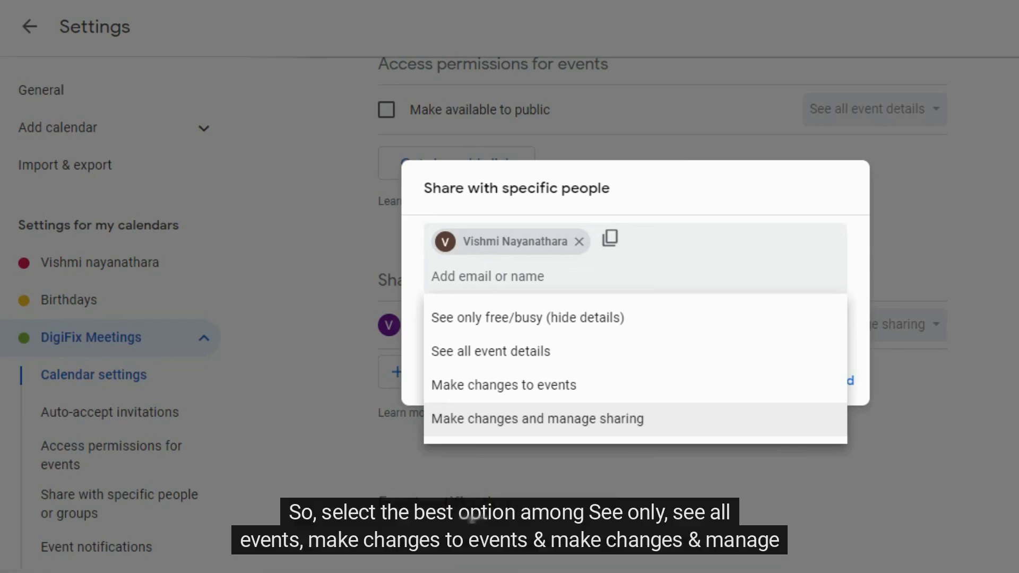
{"action": "mouse_move", "coordinate": [704, 430]}
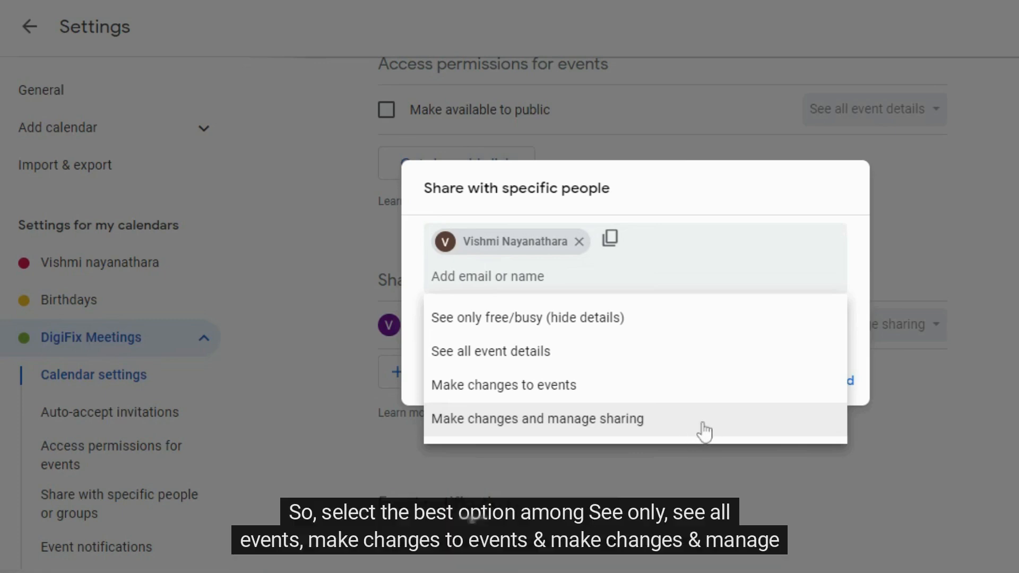
{"action": "mouse_move", "coordinate": [700, 428]}
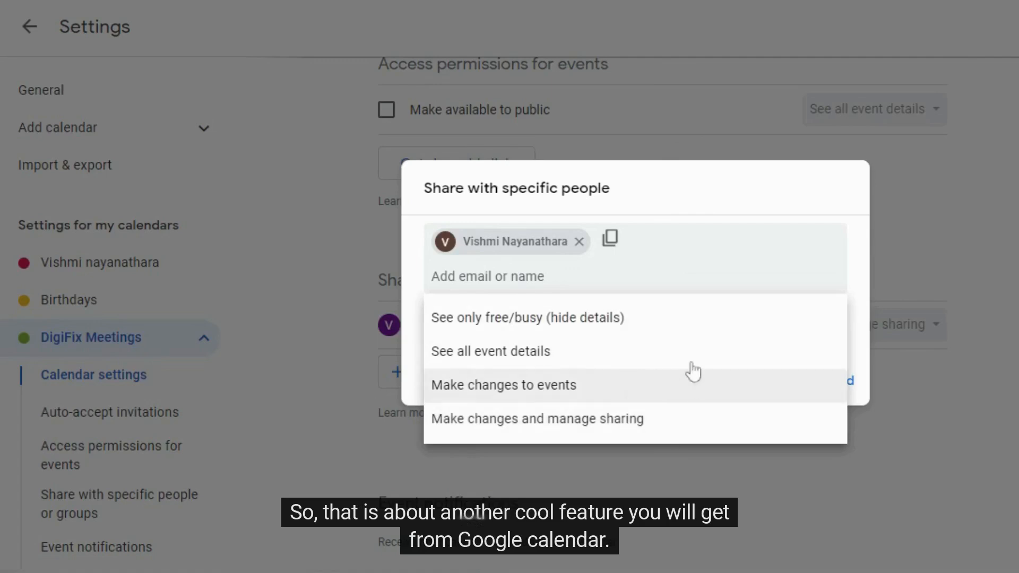
{"action": "left_click", "coordinate": [490, 350]}
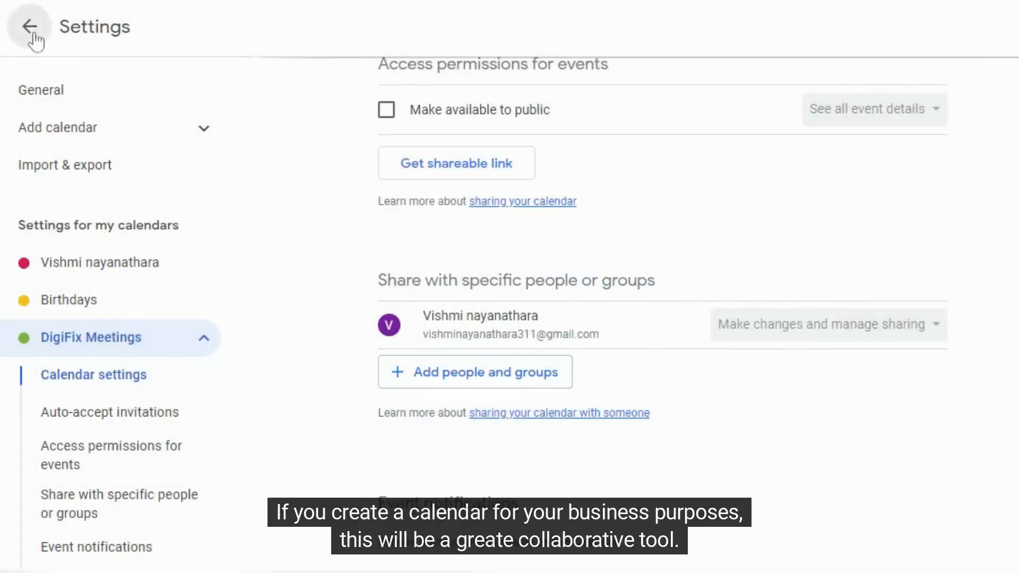
{"action": "left_click", "coordinate": [29, 26]}
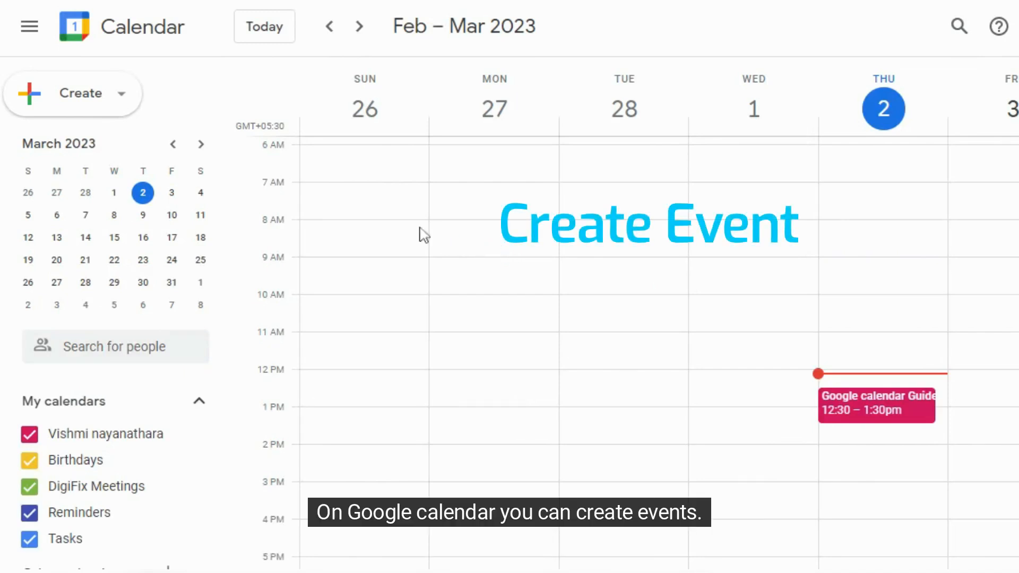
{"action": "mouse_move", "coordinate": [423, 262]}
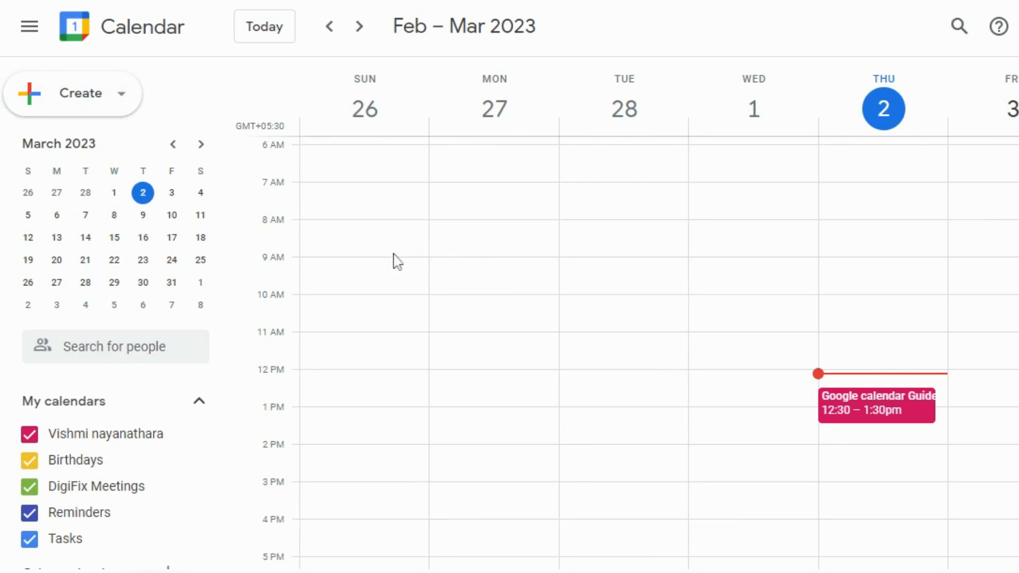
{"action": "mouse_move", "coordinate": [392, 260]}
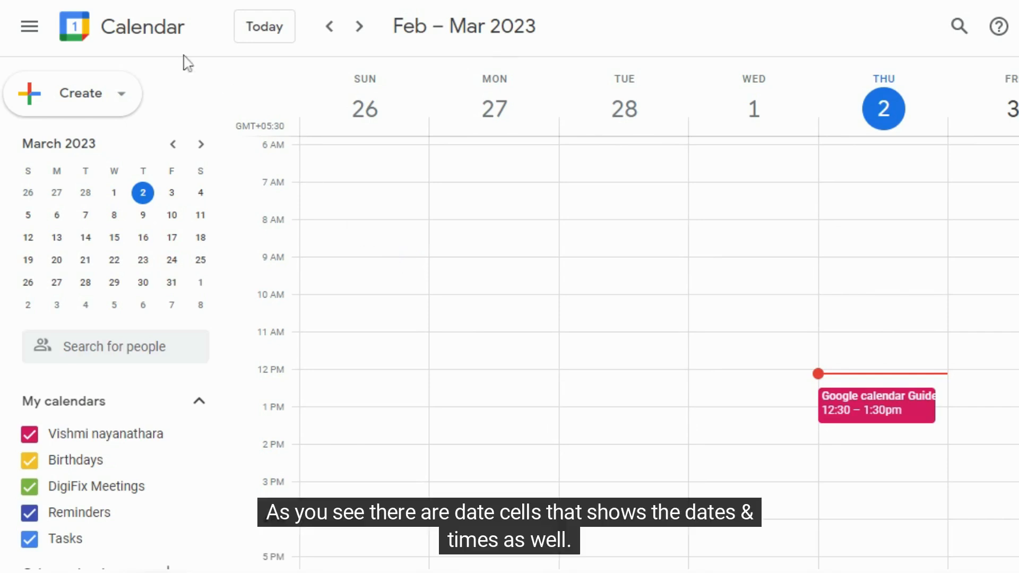
{"action": "mouse_move", "coordinate": [237, 120]}
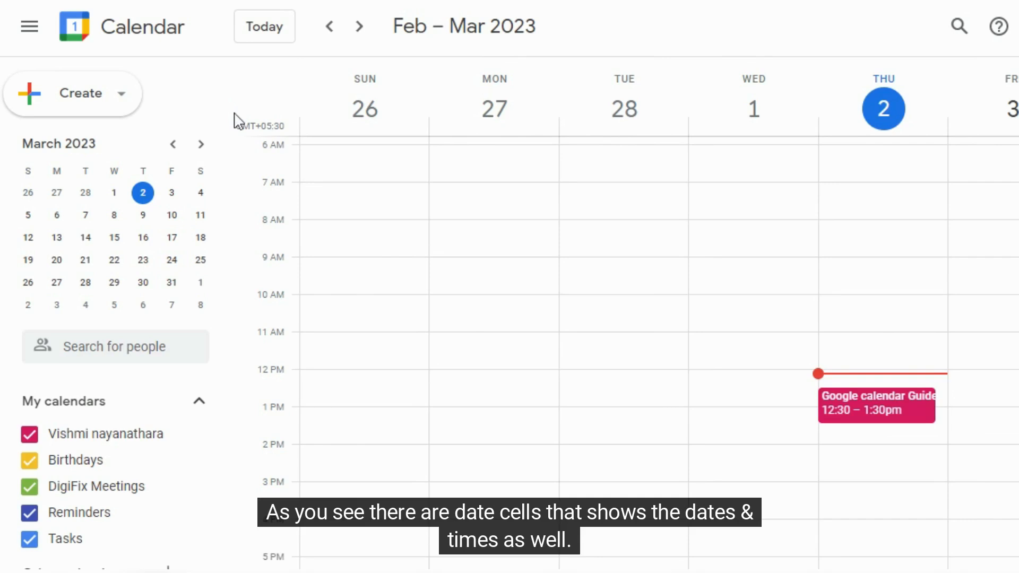
{"action": "mouse_move", "coordinate": [422, 202]}
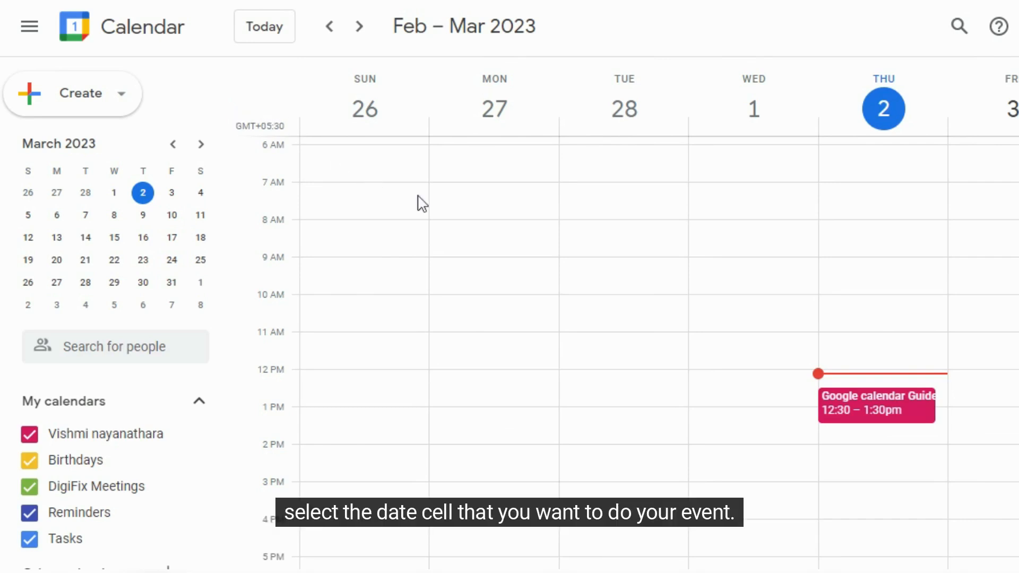
{"action": "mouse_move", "coordinate": [488, 206]}
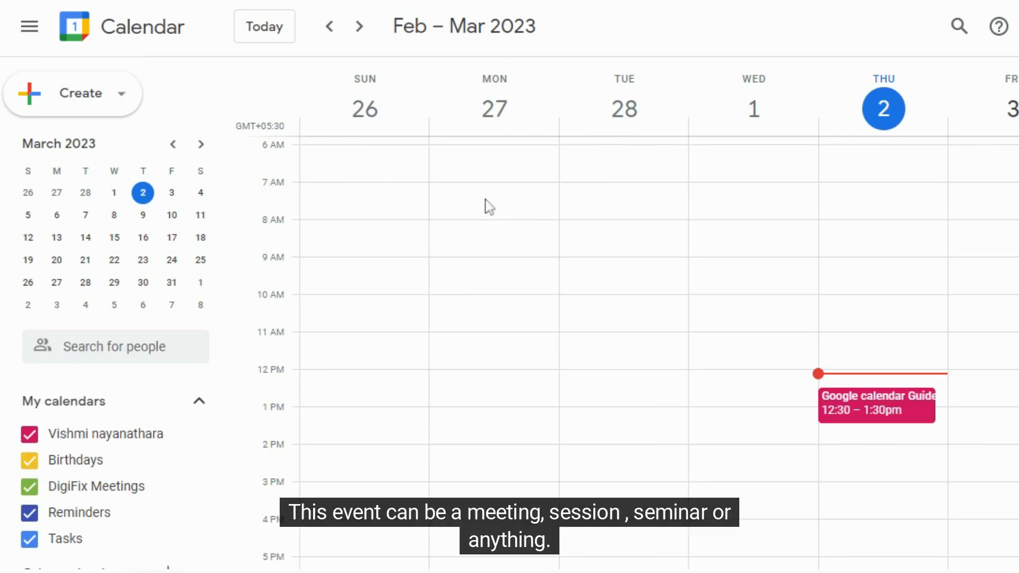
{"action": "mouse_move", "coordinate": [474, 211]}
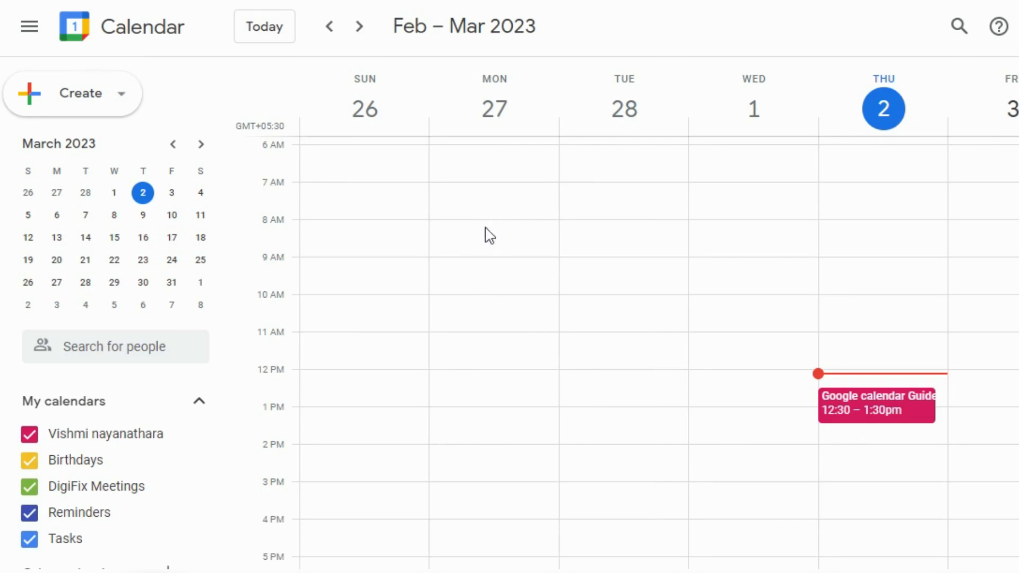
{"action": "mouse_move", "coordinate": [475, 142]}
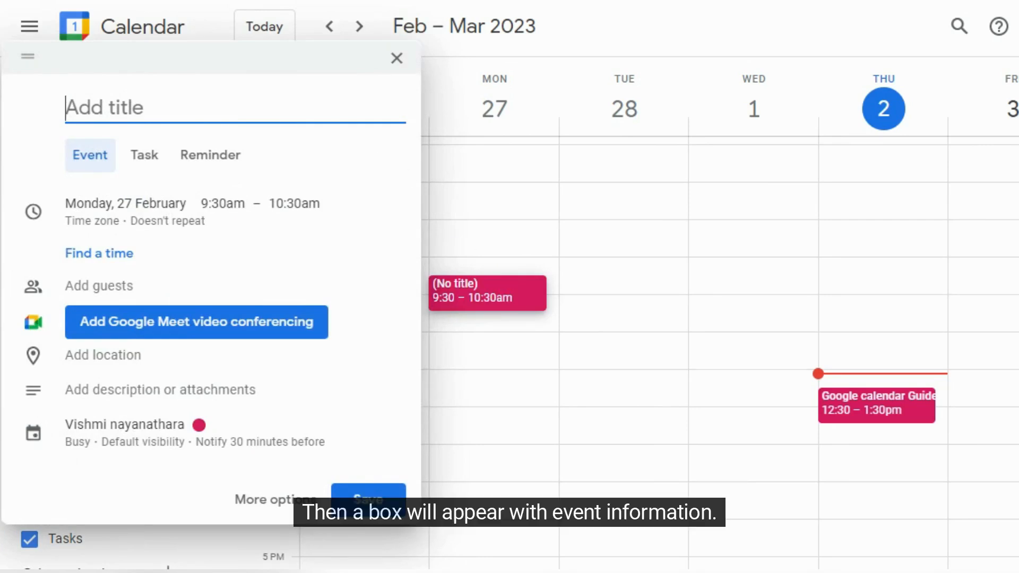
{"action": "mouse_move", "coordinate": [89, 155]}
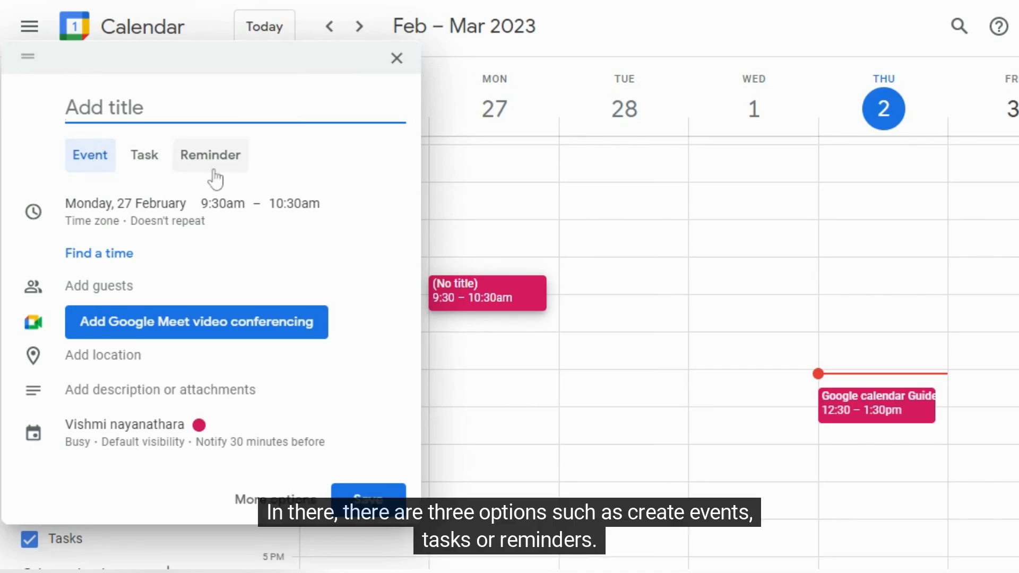
{"action": "mouse_move", "coordinate": [90, 156]}
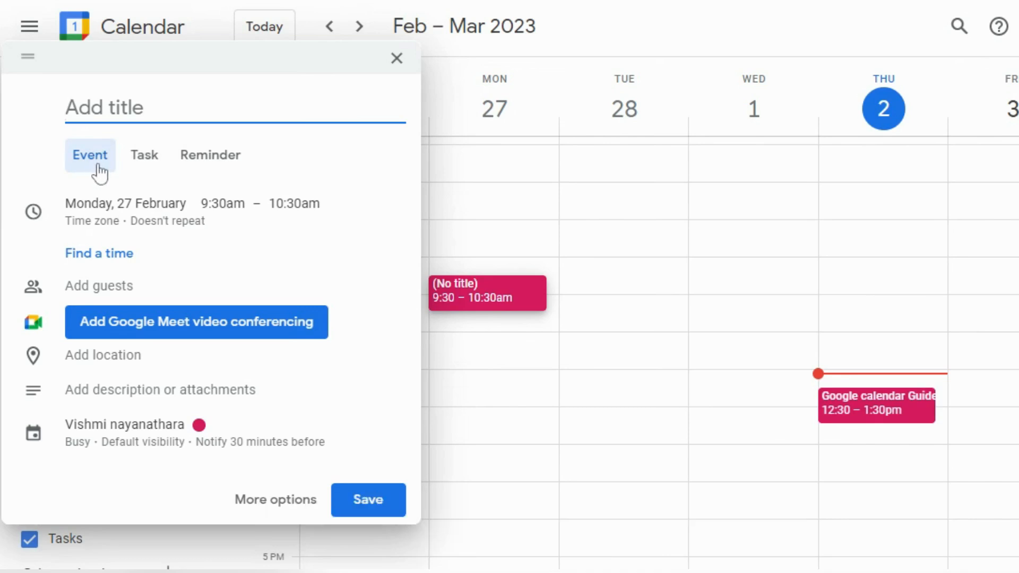
Step: Keep the Monday 9:30–10:30am entry as an event titled 'Google calendar video session'
{"action": "left_click", "coordinate": [90, 154]}
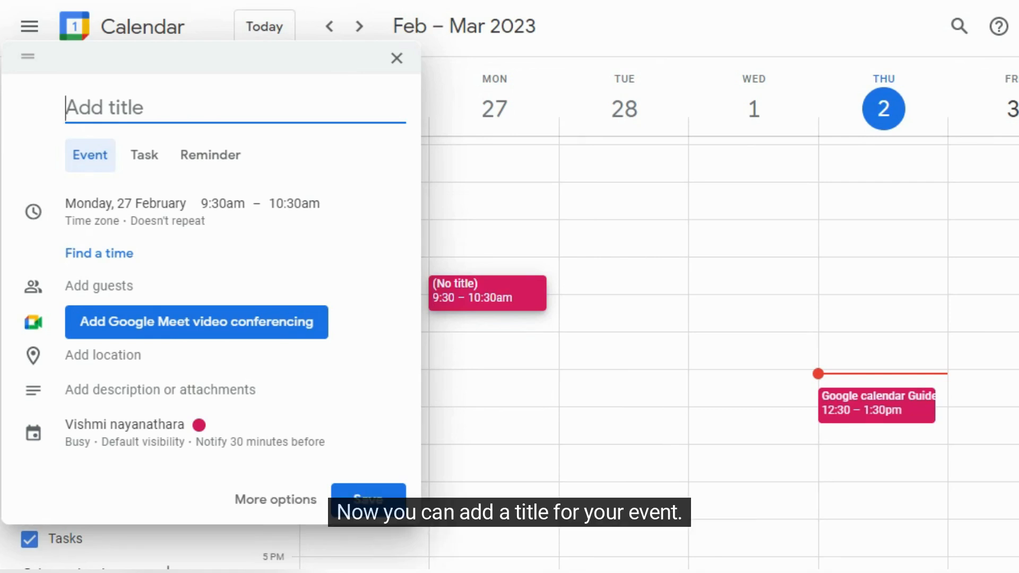
{"action": "type", "text": "Google calendar vi"}
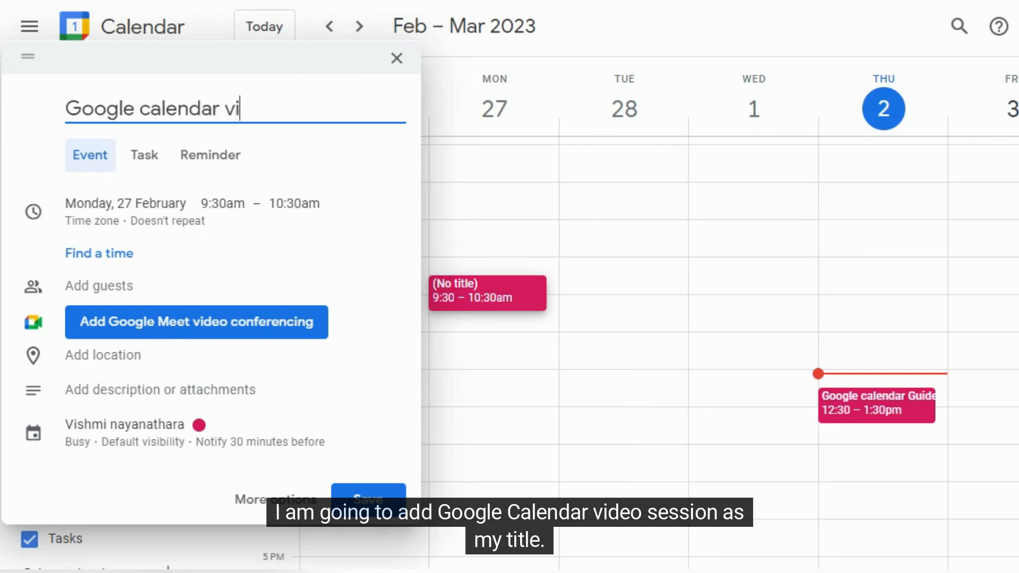
{"action": "type", "text": "deo"}
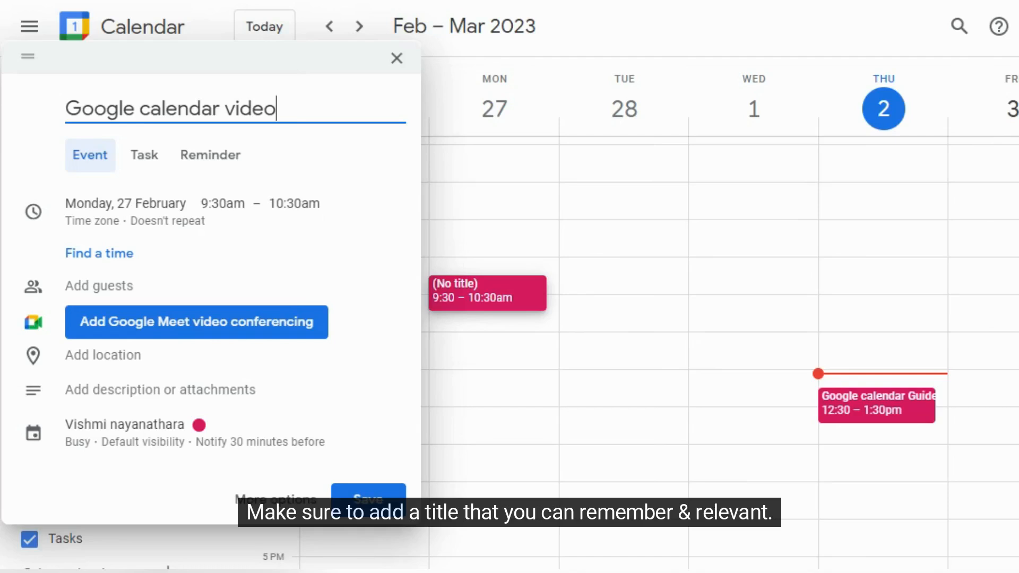
{"action": "type", "text": "session"}
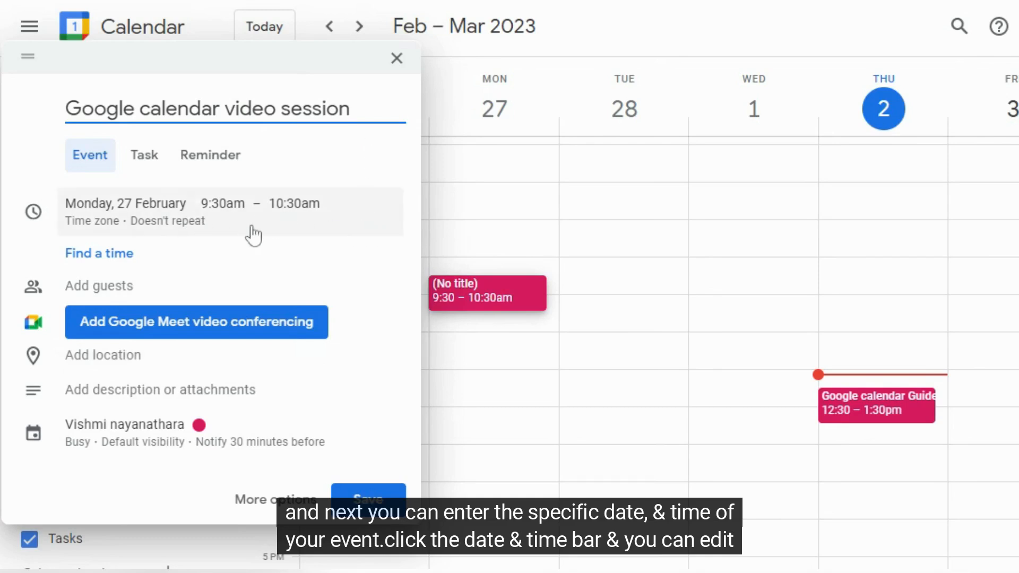
{"action": "mouse_move", "coordinate": [269, 220]}
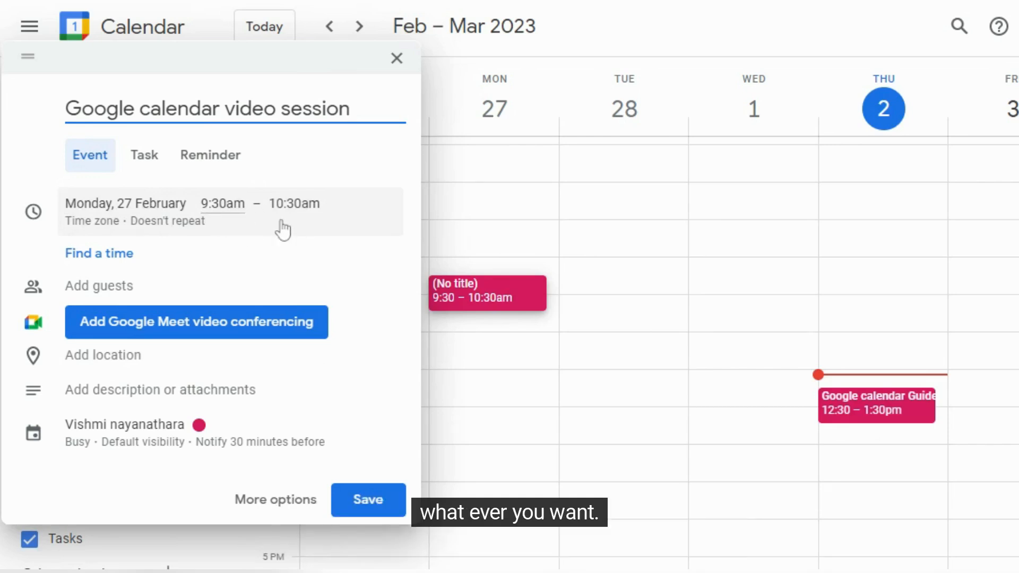
{"action": "mouse_move", "coordinate": [223, 390]}
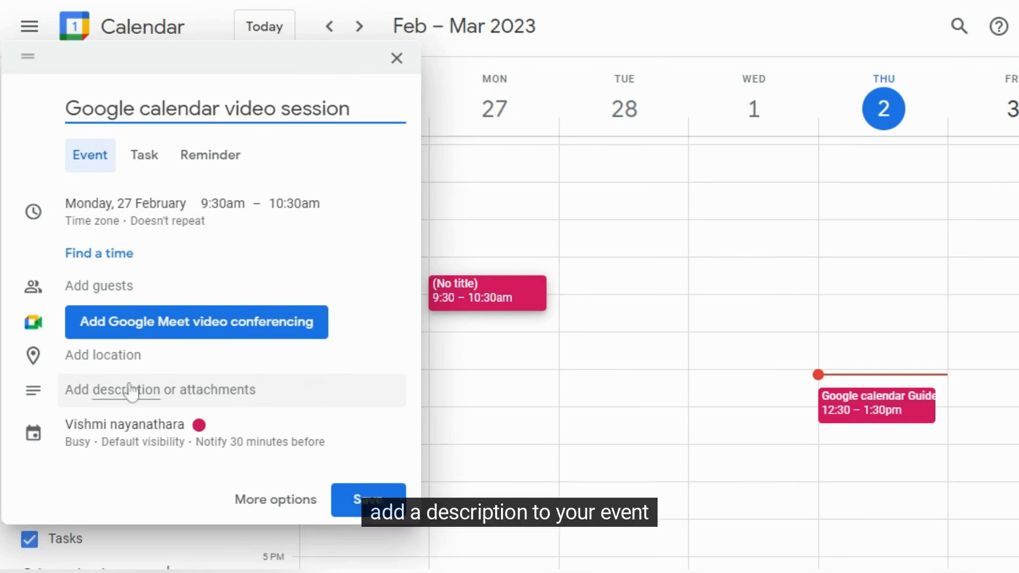
{"action": "mouse_move", "coordinate": [260, 361]}
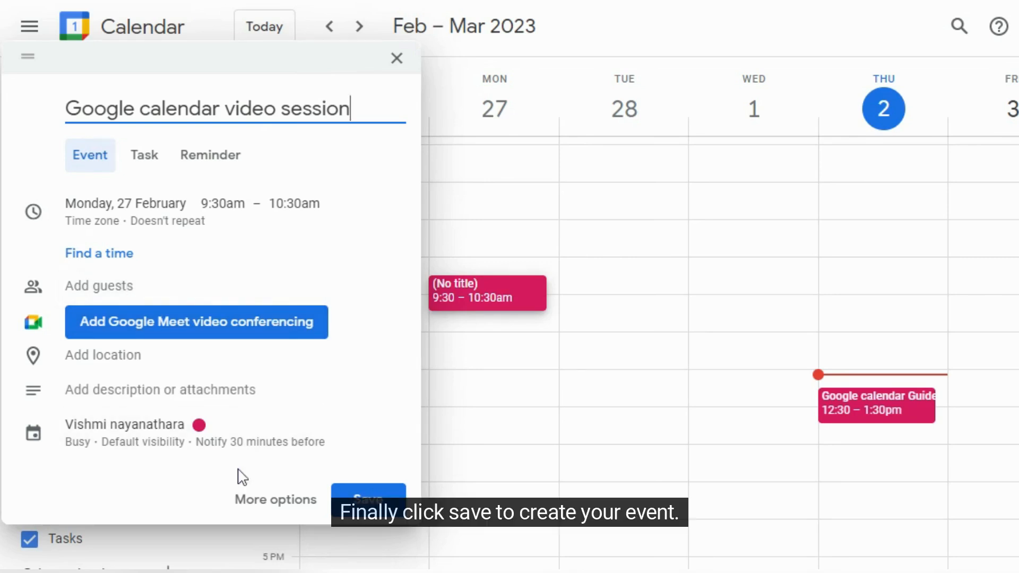
Step: Save the video session event, then start a new event from Create
{"action": "left_click", "coordinate": [368, 494]}
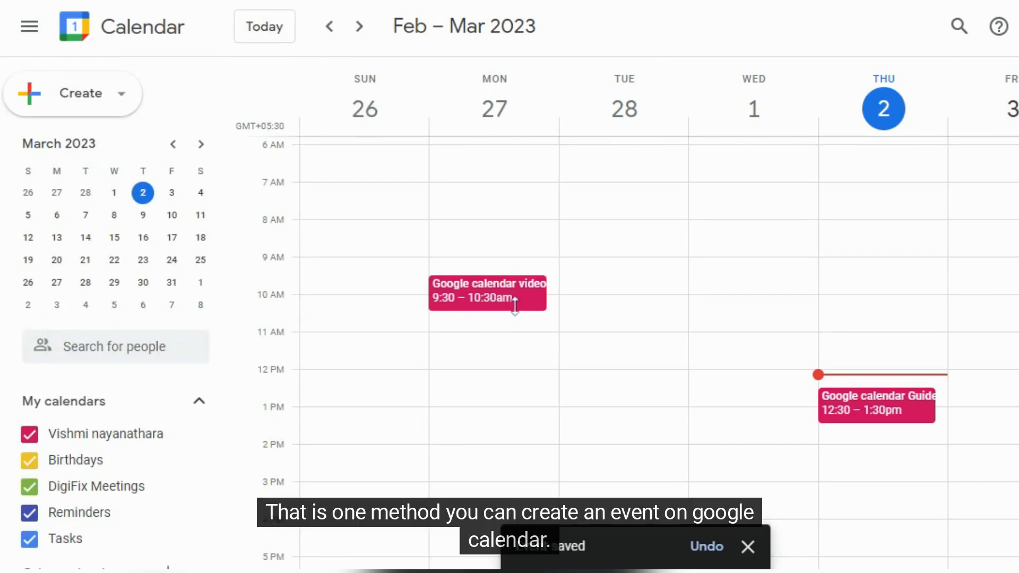
{"action": "mouse_move", "coordinate": [513, 321]}
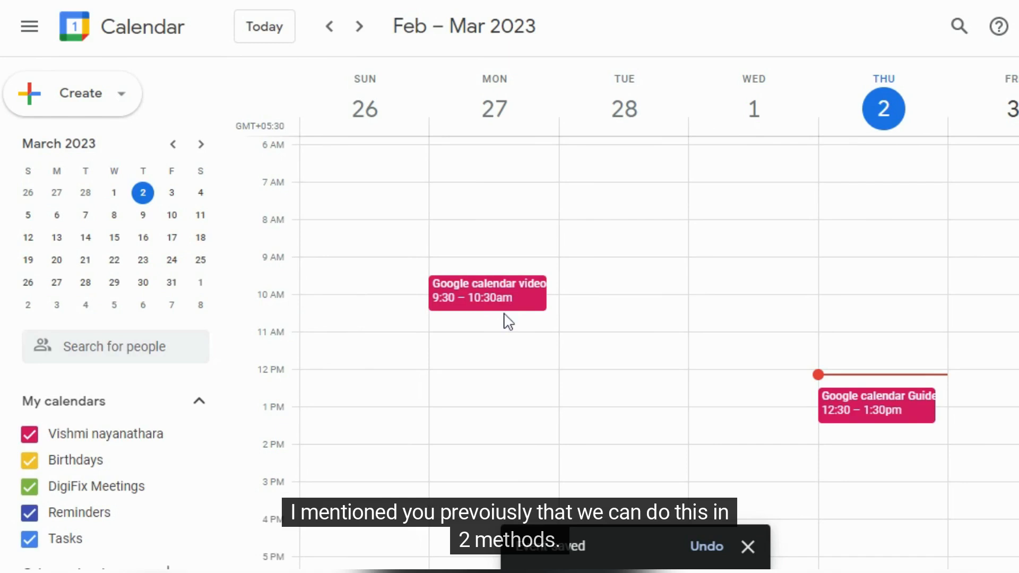
{"action": "mouse_move", "coordinate": [472, 339]}
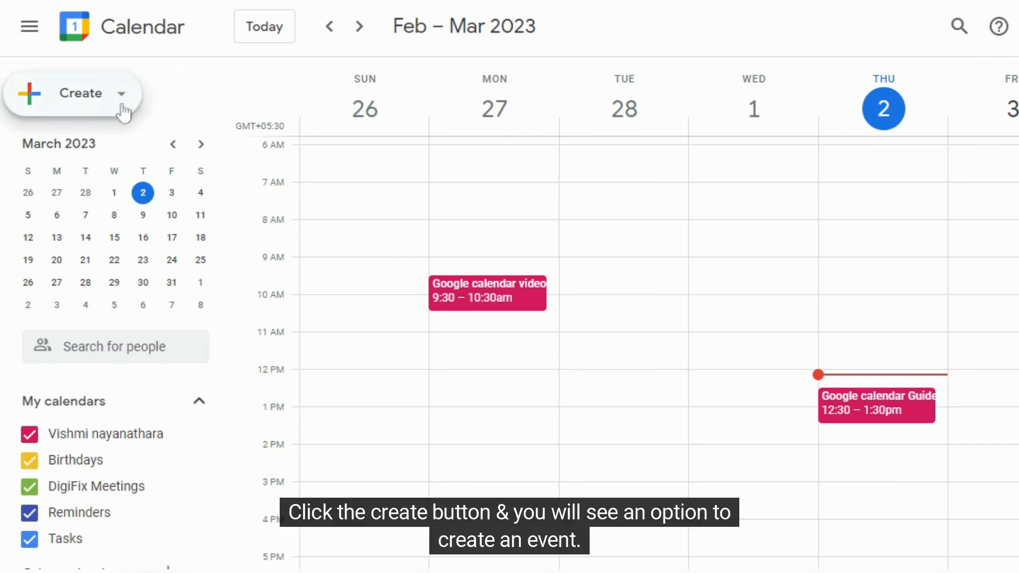
{"action": "left_click", "coordinate": [81, 93]}
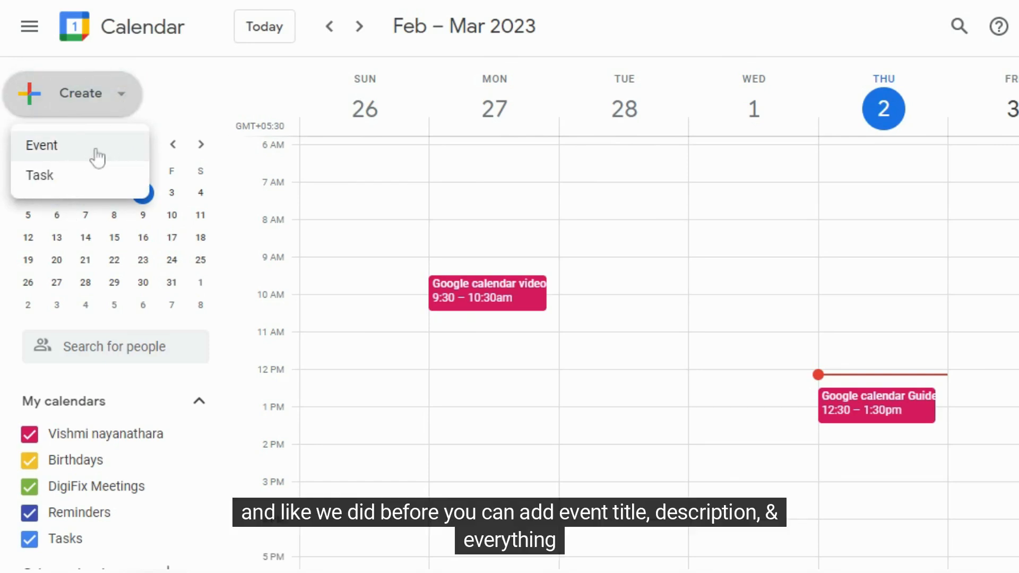
{"action": "left_click", "coordinate": [42, 145]}
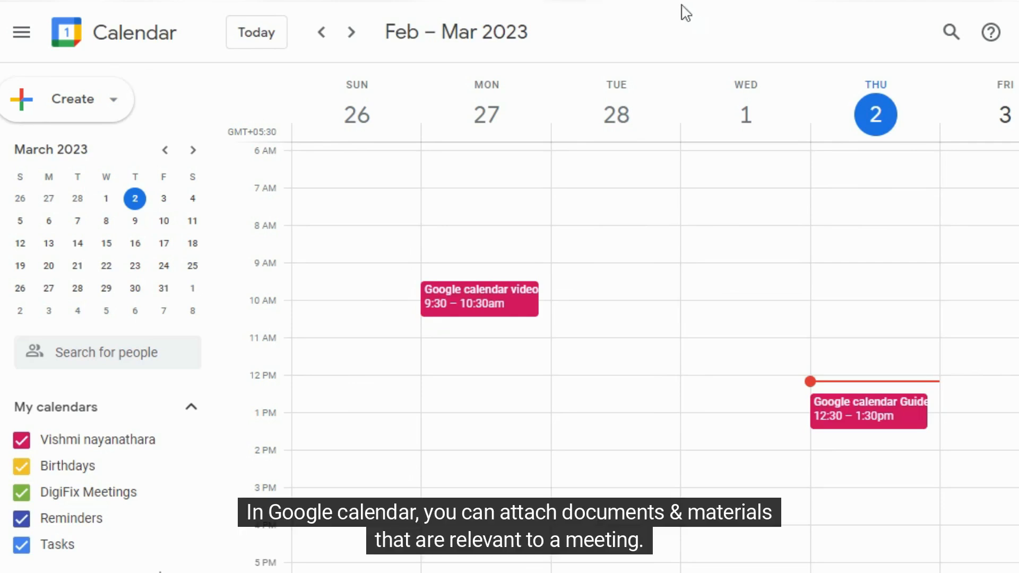
{"action": "mouse_move", "coordinate": [543, 349]}
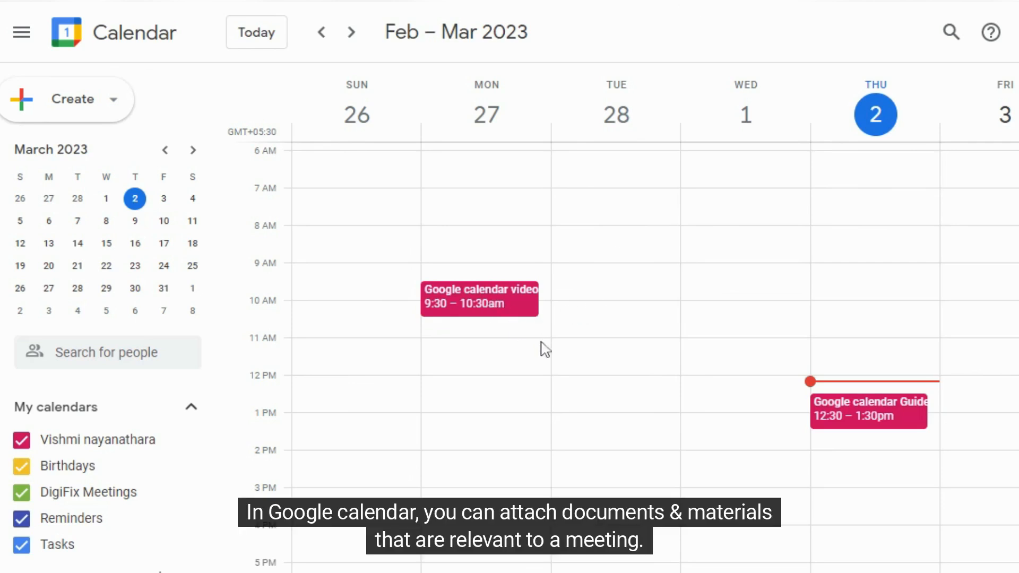
Step: Open the video session event's popup and enter its full edit page
{"action": "left_click", "coordinate": [479, 299]}
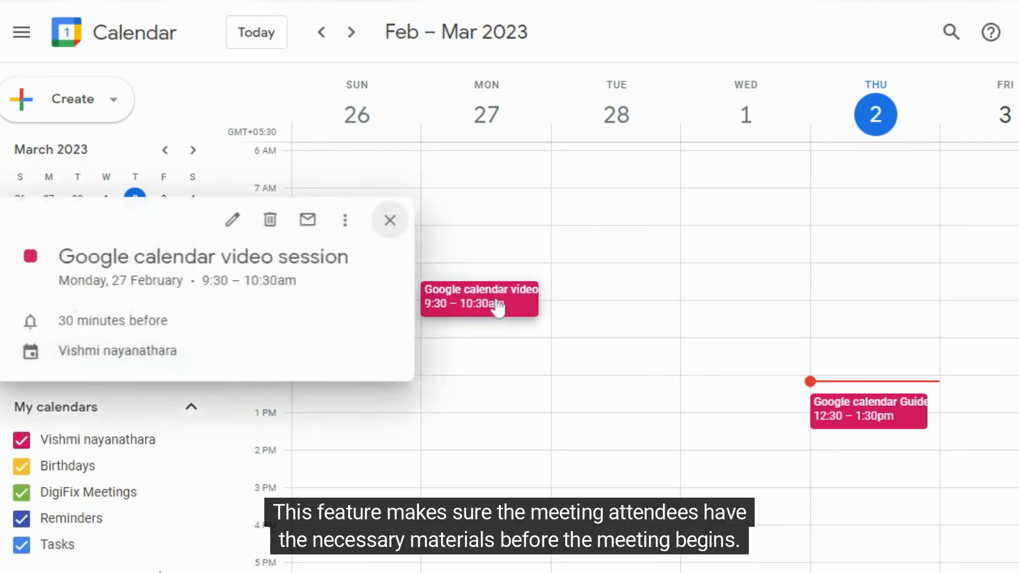
{"action": "mouse_move", "coordinate": [256, 351]}
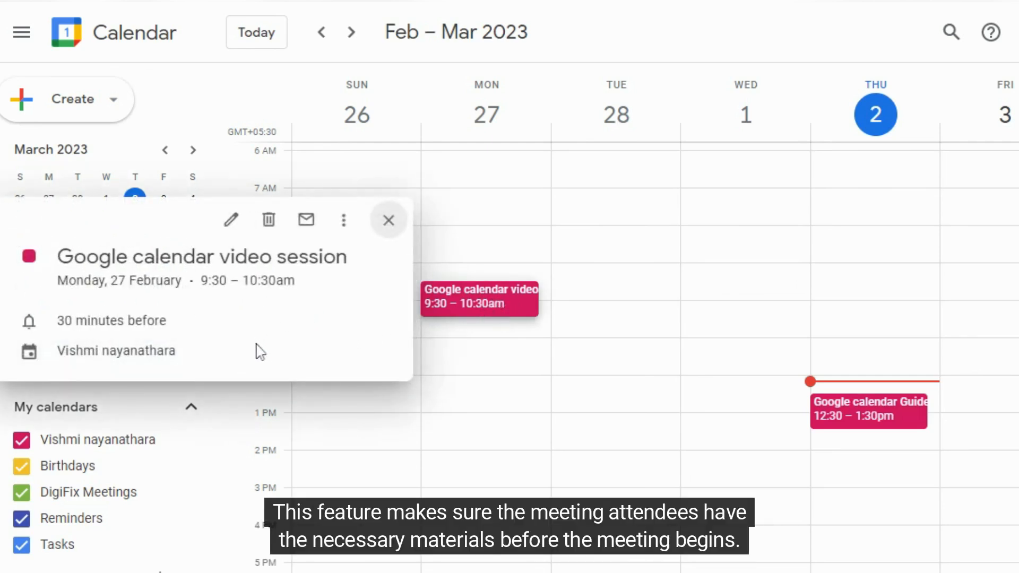
{"action": "mouse_move", "coordinate": [363, 330]}
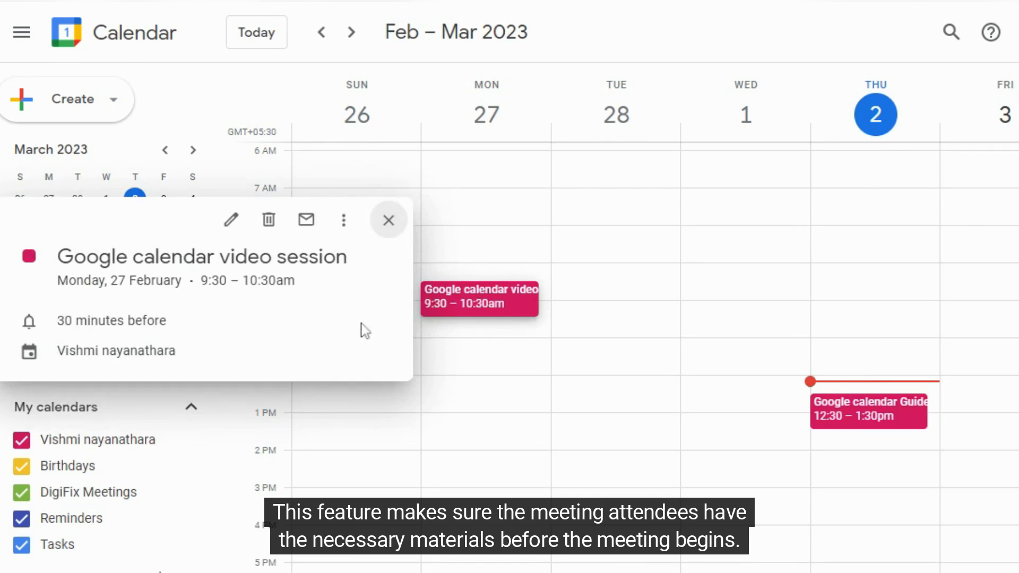
{"action": "mouse_move", "coordinate": [371, 312]}
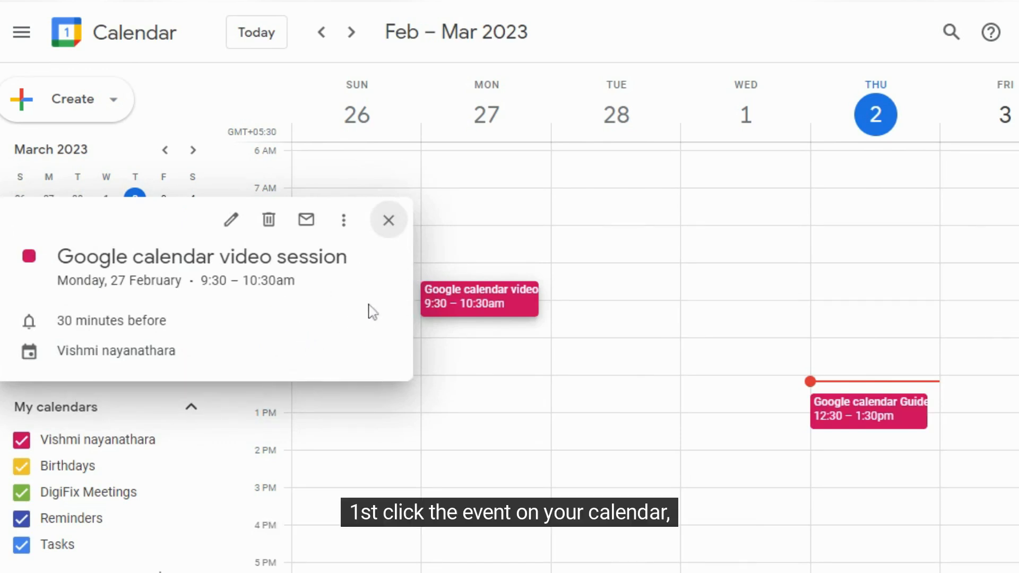
{"action": "mouse_move", "coordinate": [395, 324]}
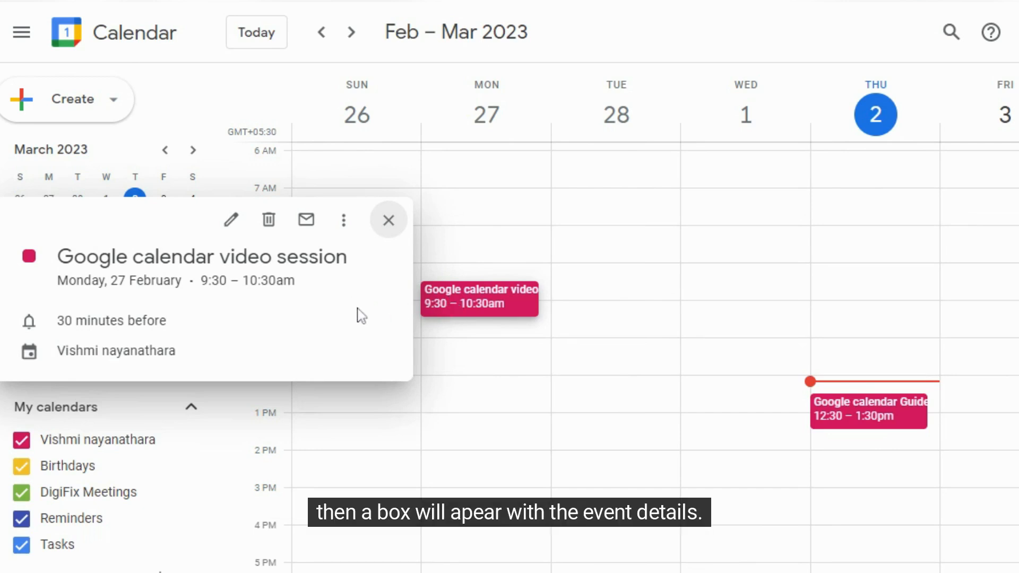
{"action": "mouse_move", "coordinate": [231, 219]}
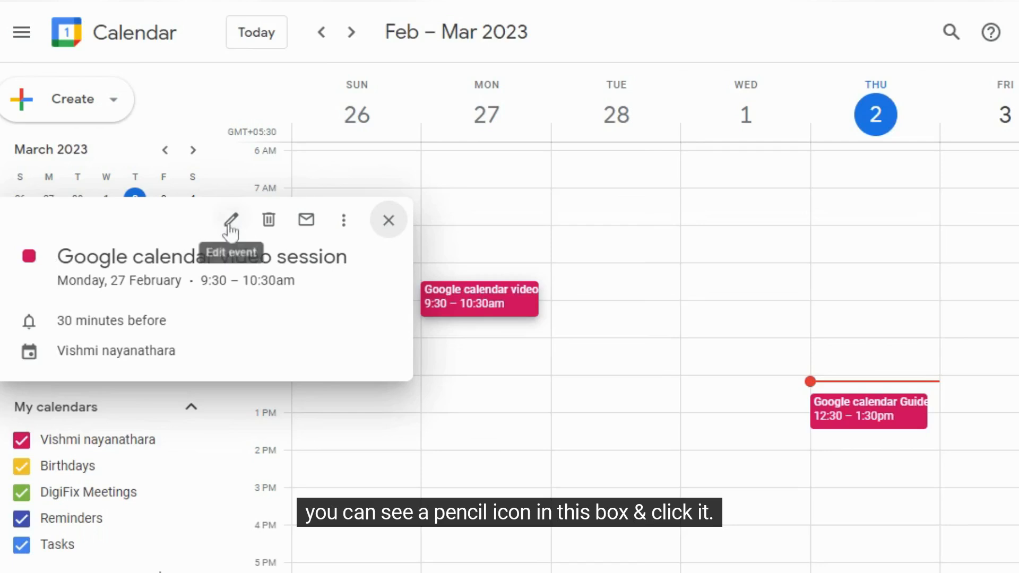
{"action": "left_click", "coordinate": [229, 220]}
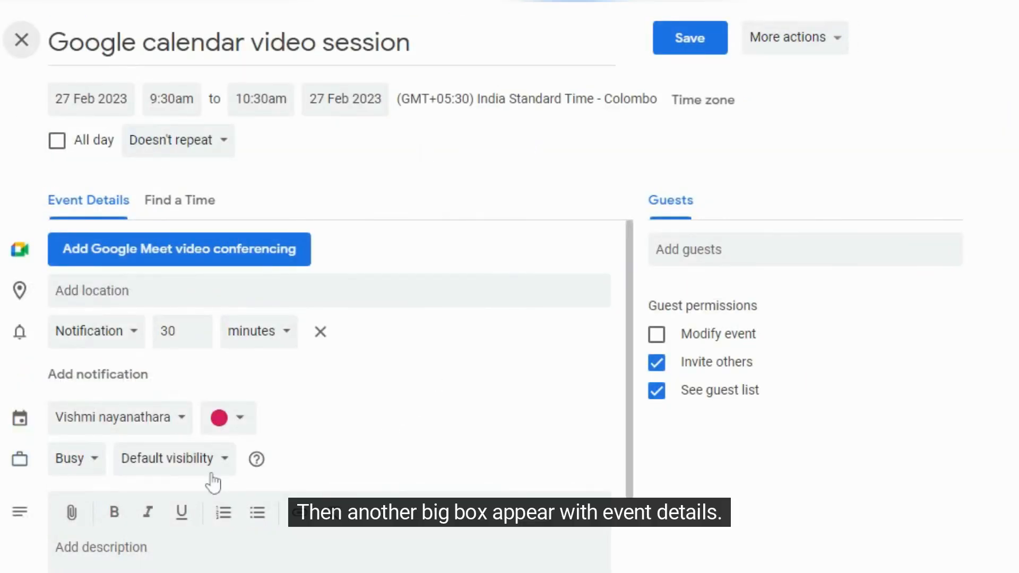
{"action": "mouse_move", "coordinate": [72, 512]}
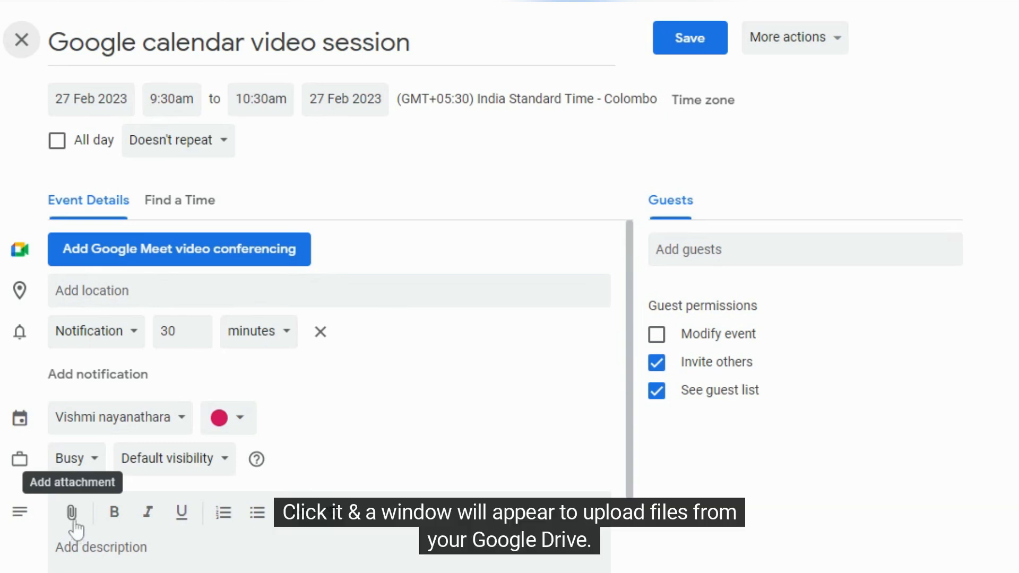
Step: Open the Google Drive picker via the description toolbar's paperclip attachment icon
{"action": "left_click", "coordinate": [71, 512]}
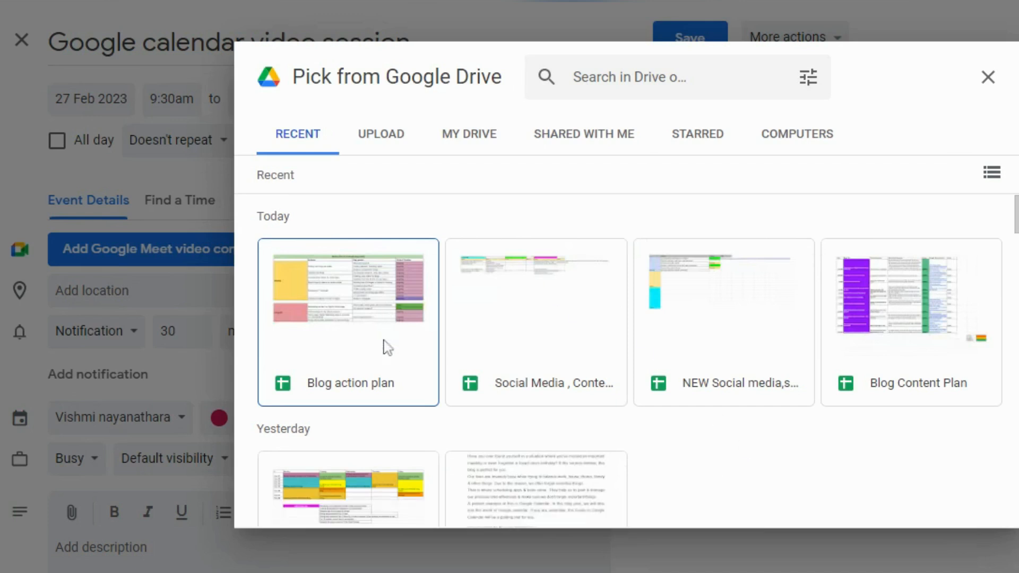
Step: Insert the 'Blog action plan' Drive file from Recent into the event
{"action": "left_click", "coordinate": [347, 322]}
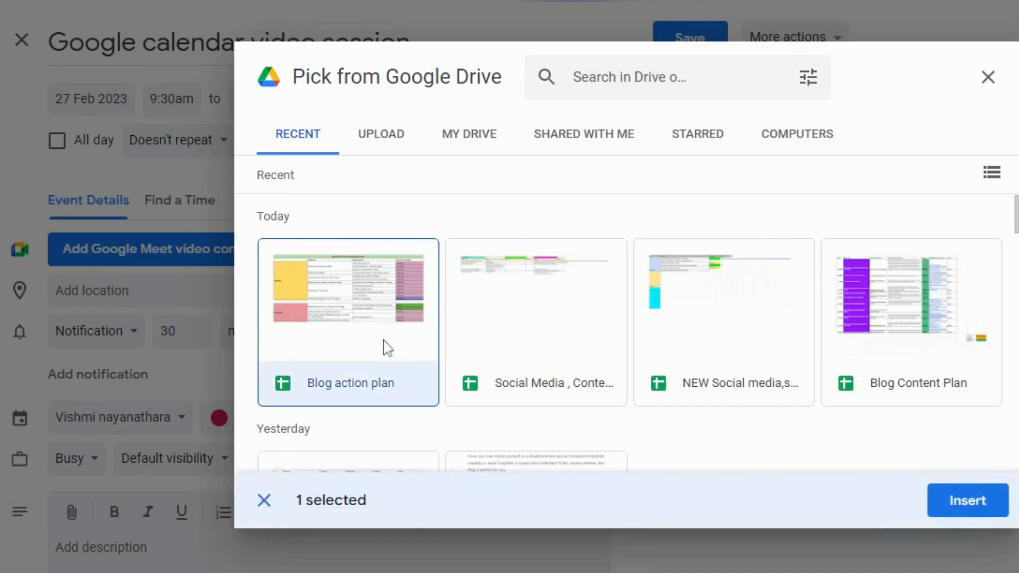
{"action": "left_click", "coordinate": [966, 500]}
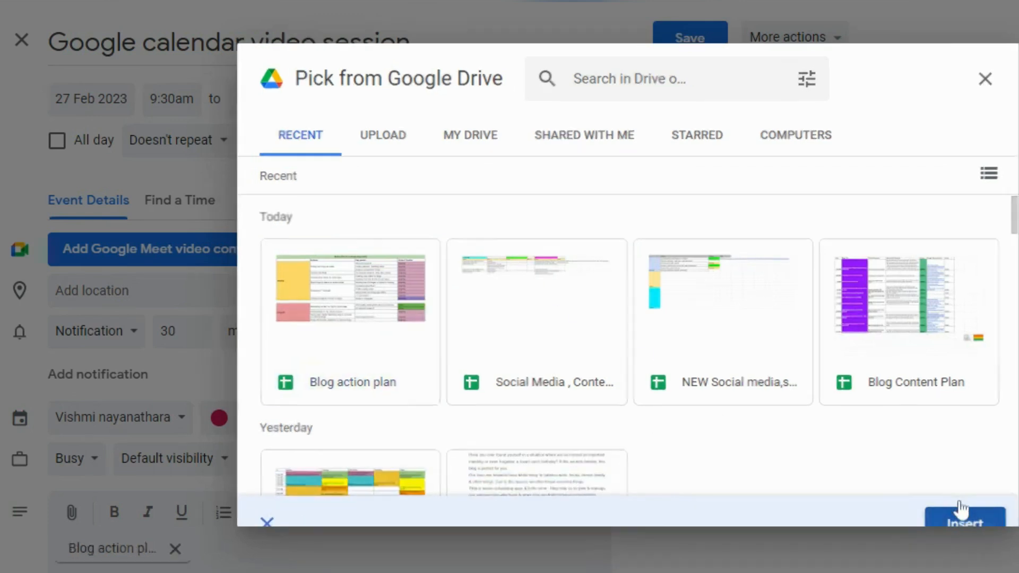